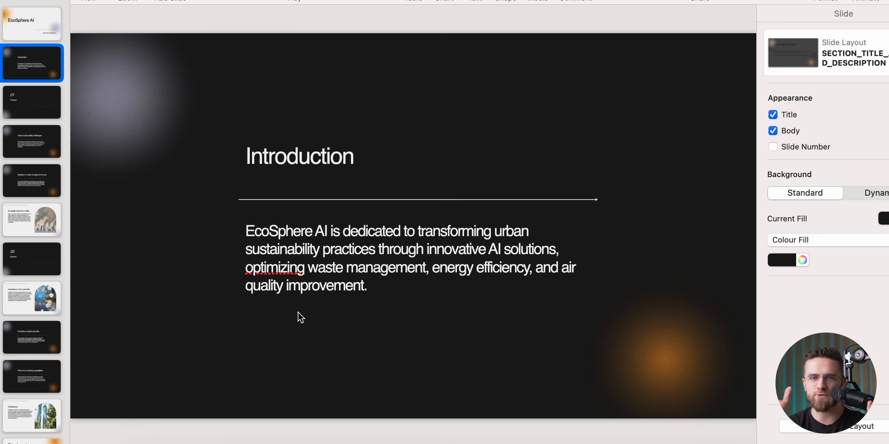
Enter the Japanese Empire history topic with 15 Slides selected in the prompt box
click(31, 102)
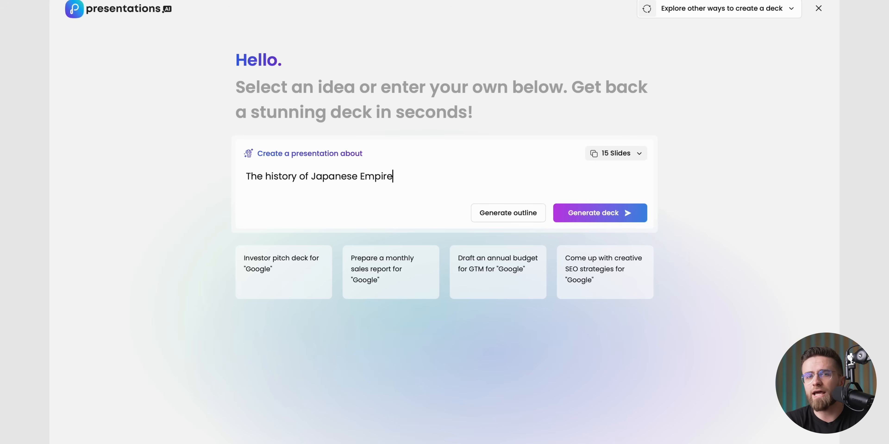
click(599, 212)
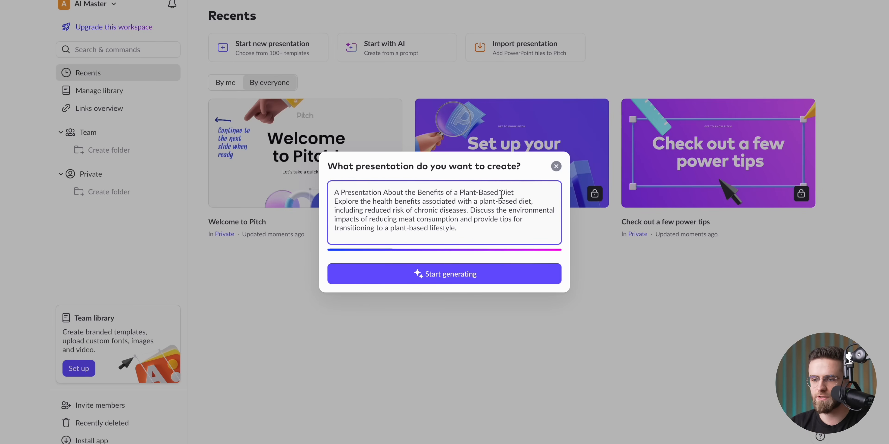
Start generating the plant-based diet benefits presentation from the AI dialog
click(444, 274)
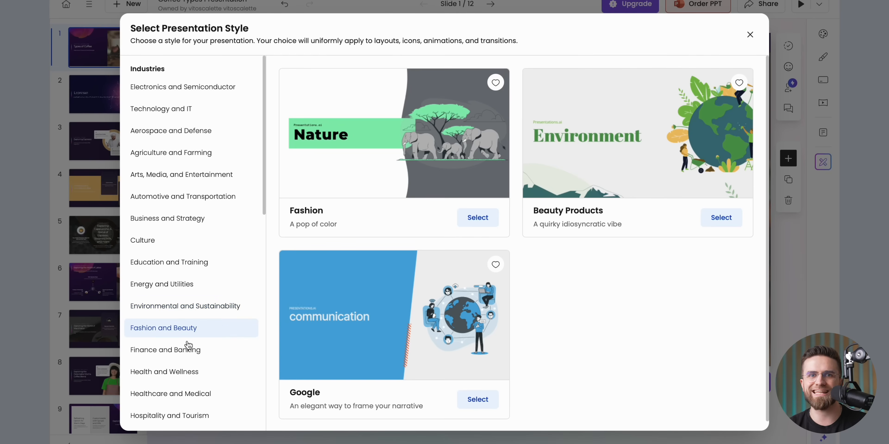
Choose Fashion and Beauty in the Industries list of the Select Presentation Style dialog
click(170, 394)
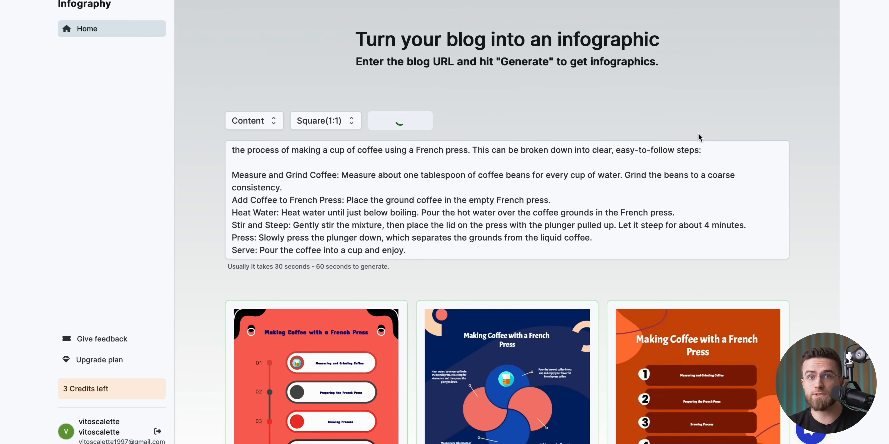
Generate square (1:1) infographics from the pasted French press coffee instructions
click(316, 374)
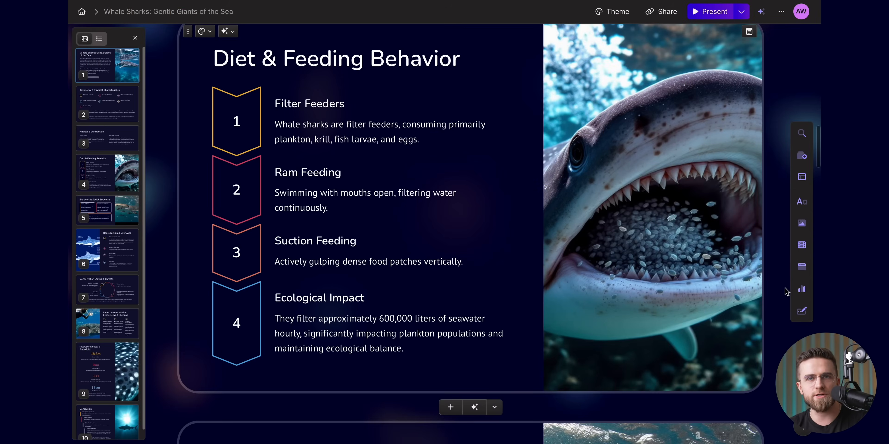
scroll(down, 3)
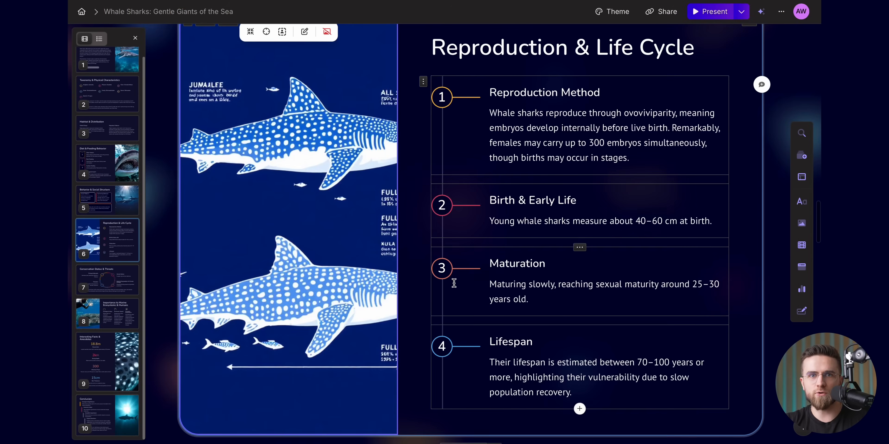
scroll(down, 3)
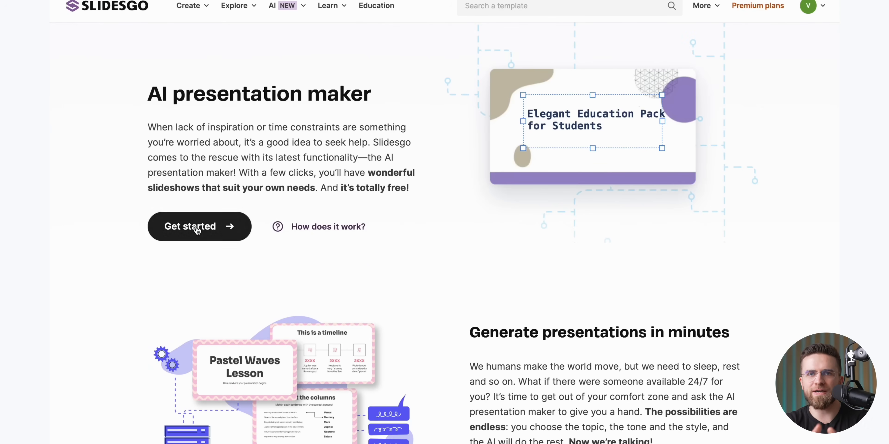
Generate a 12-slide Geometric-style deck on climate change's impact on the world economy
click(190, 226)
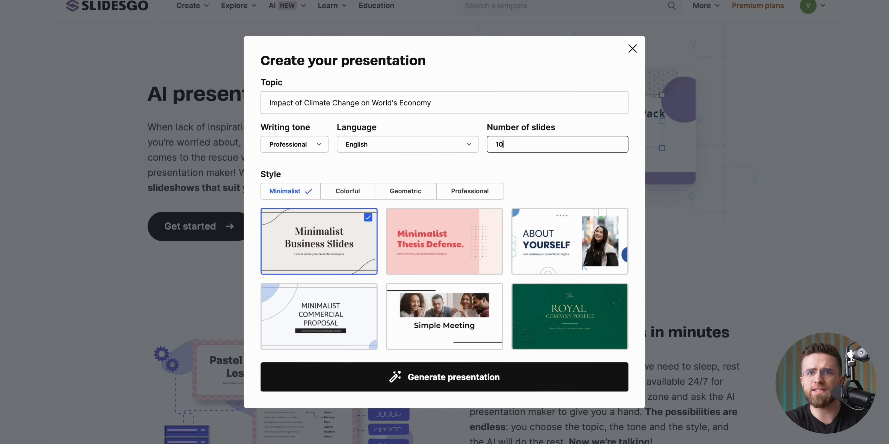
click(405, 191)
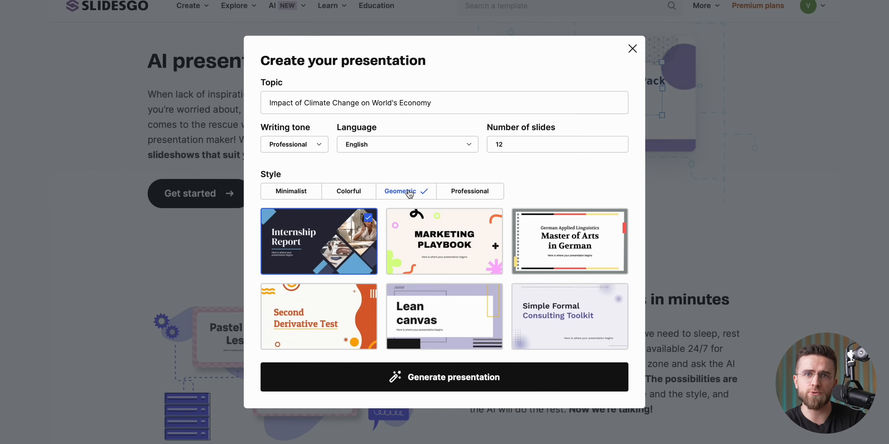
click(444, 377)
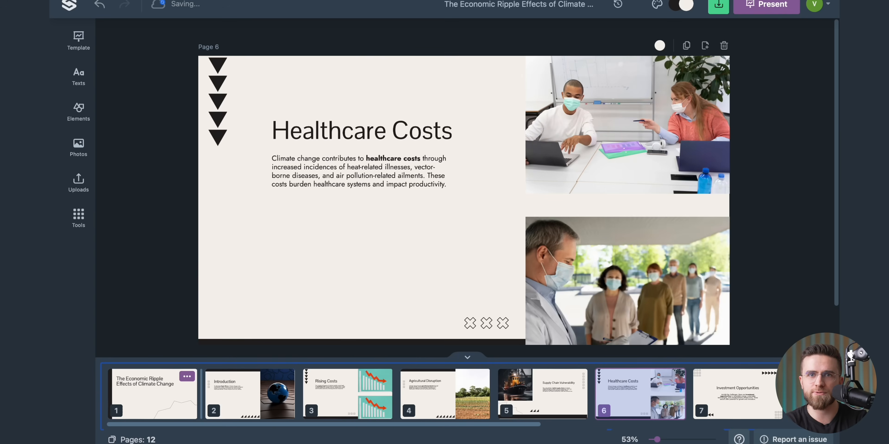
click(736, 394)
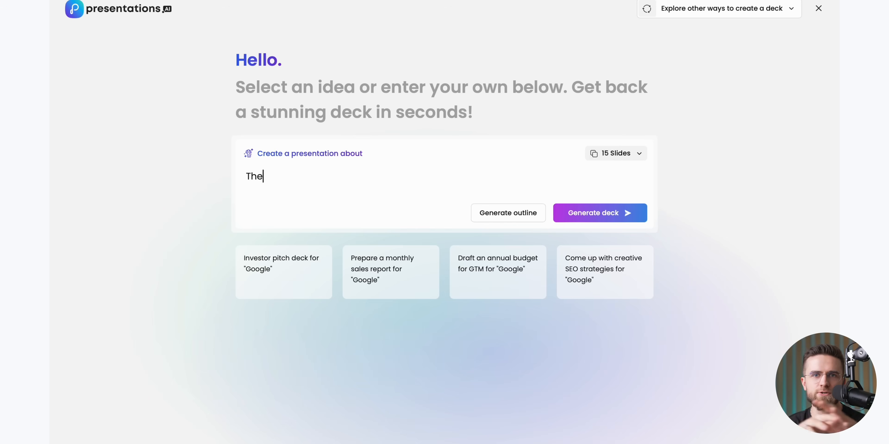
Generate the Japanese Empire outline, continue to build the deck and browse its slides
click(599, 212)
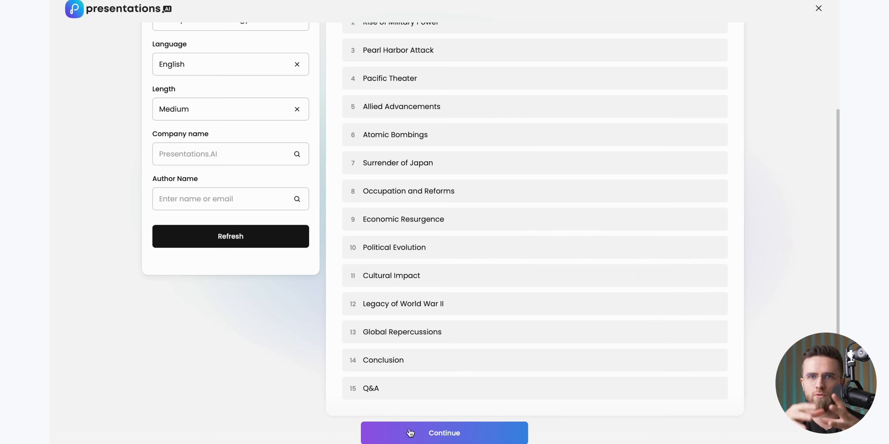
click(444, 433)
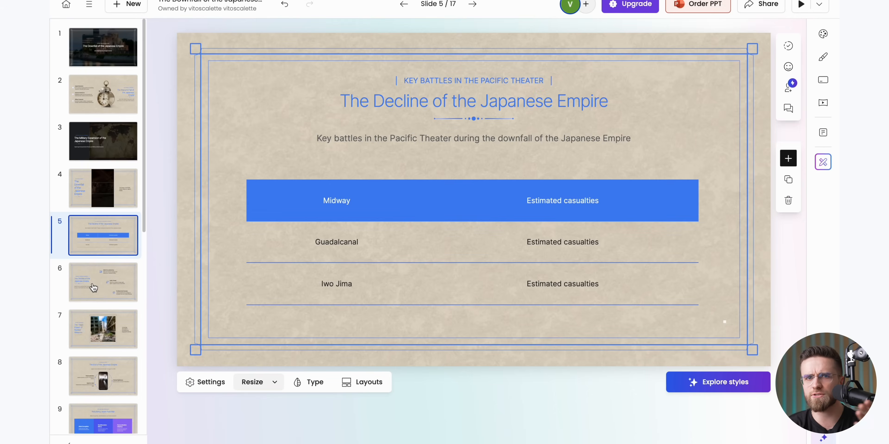
click(103, 330)
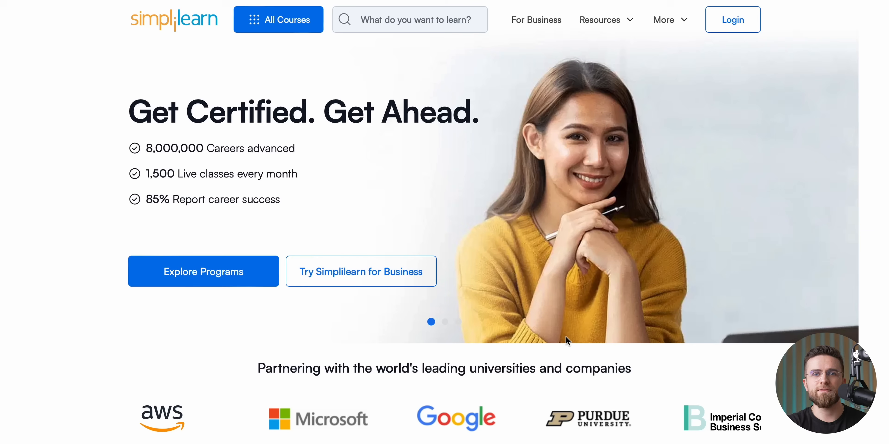
scroll(down, 3)
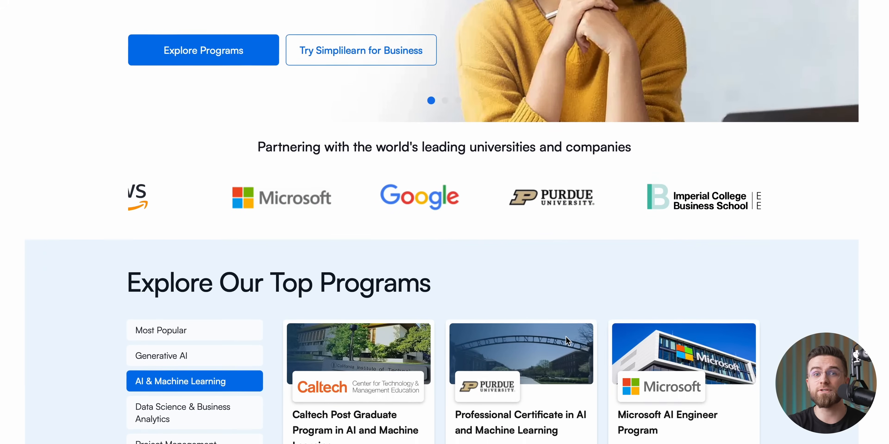
scroll(down, 3)
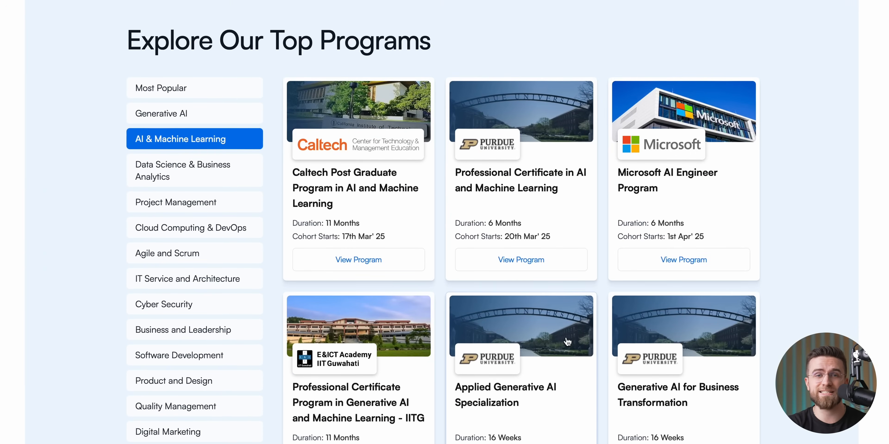
scroll(down, 3)
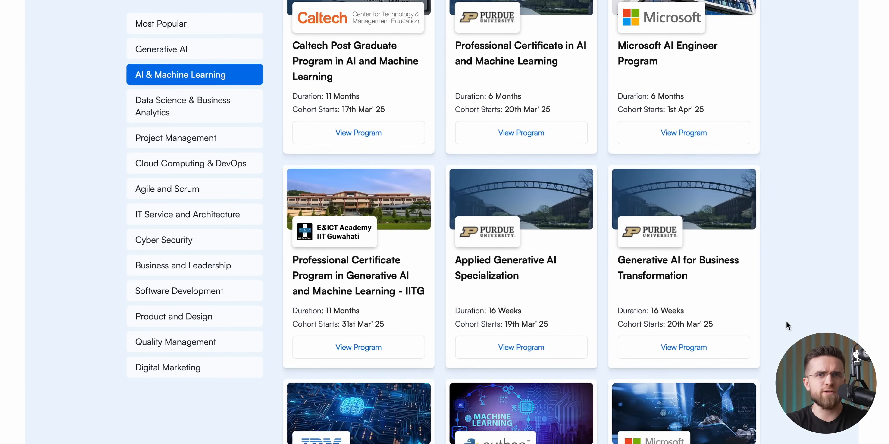
click(683, 132)
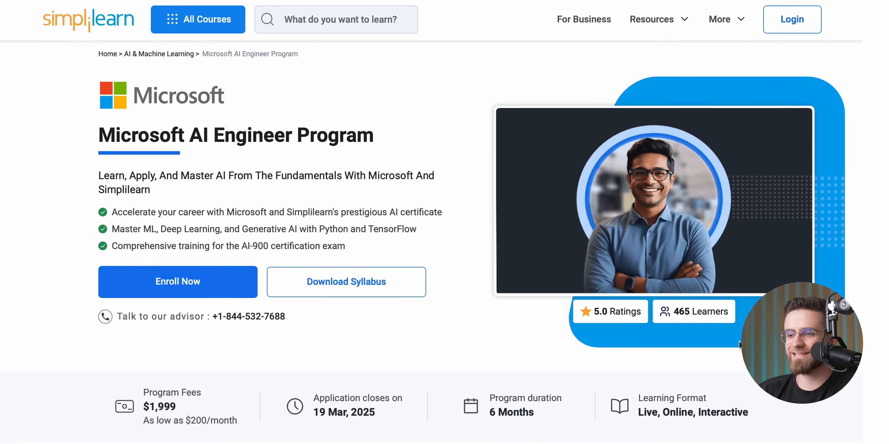
scroll(down, 3)
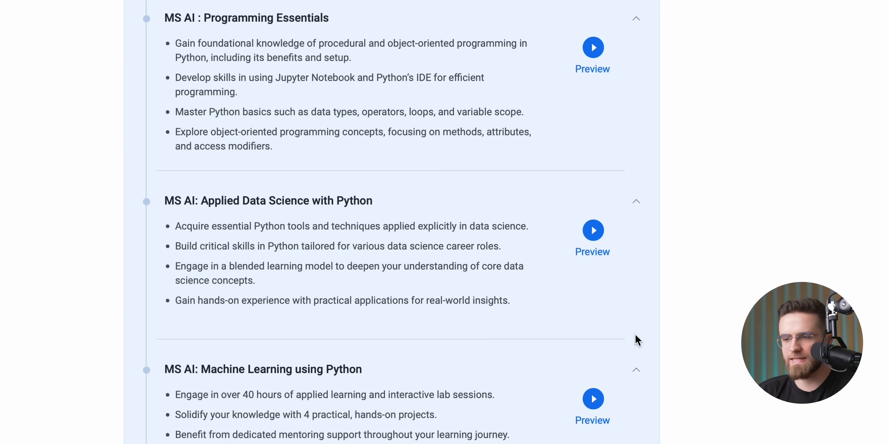
scroll(down, 3)
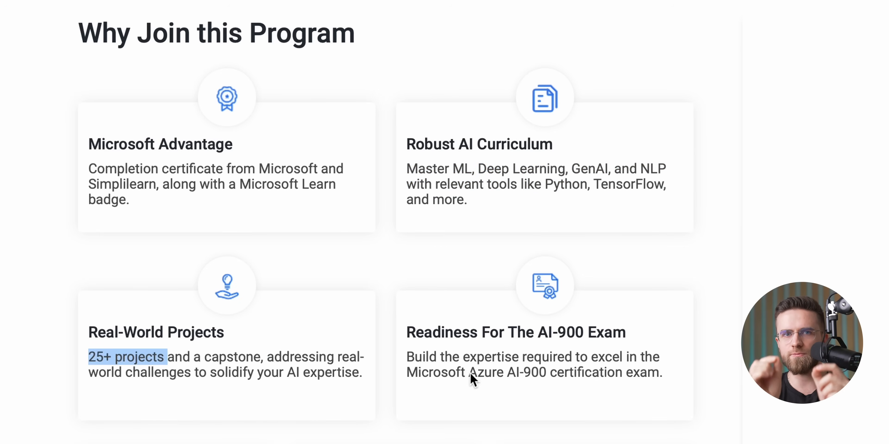
scroll(down, 3)
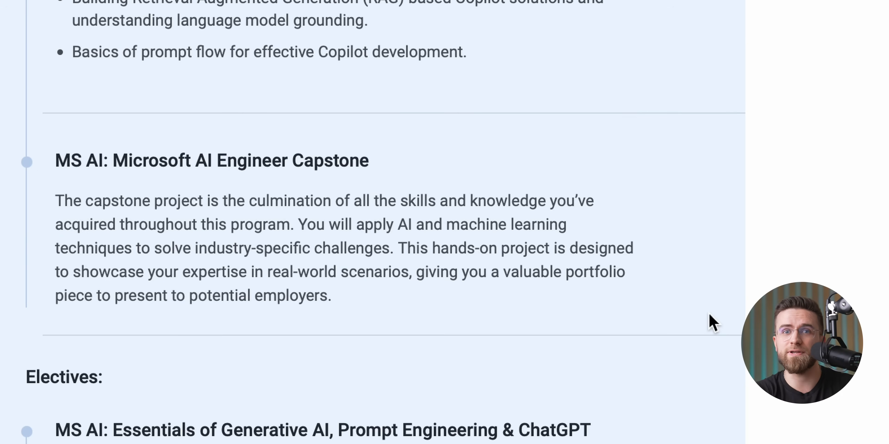
scroll(down, 3)
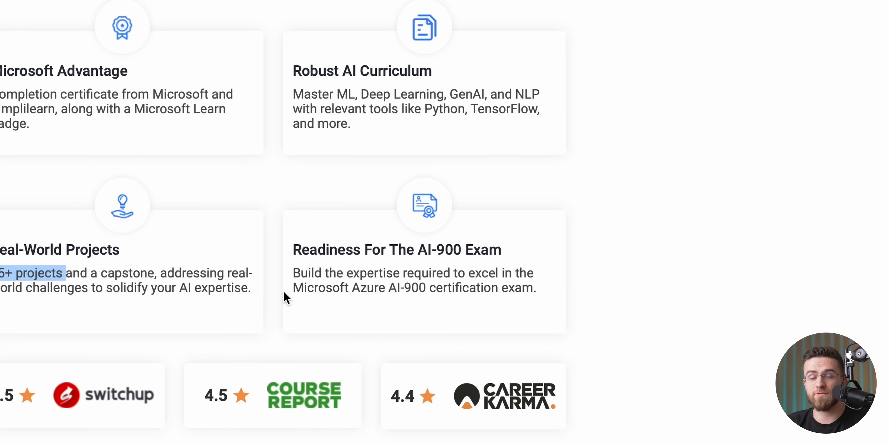
drag(293, 288, 428, 287)
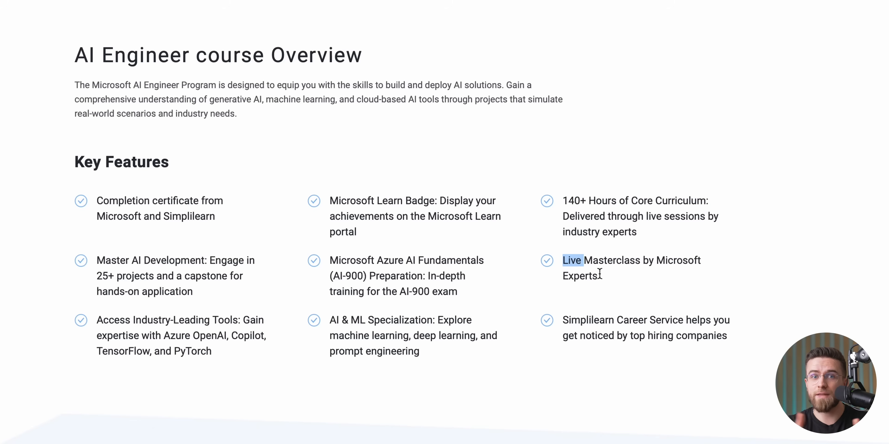
drag(573, 260, 597, 276)
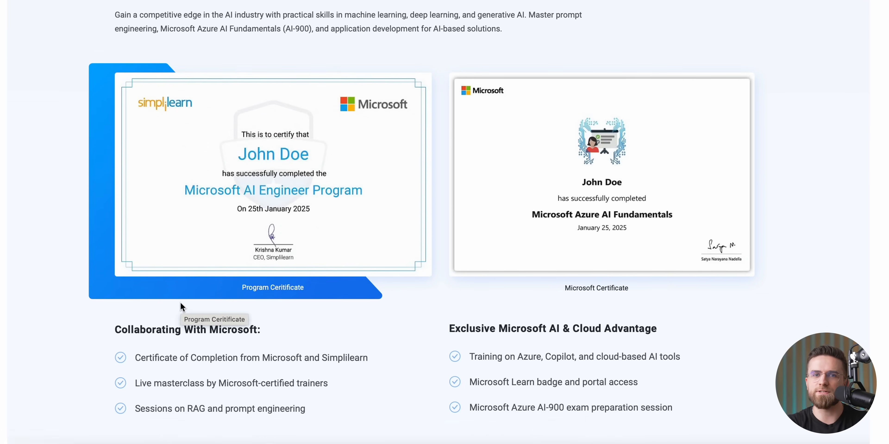
scroll(down, 3)
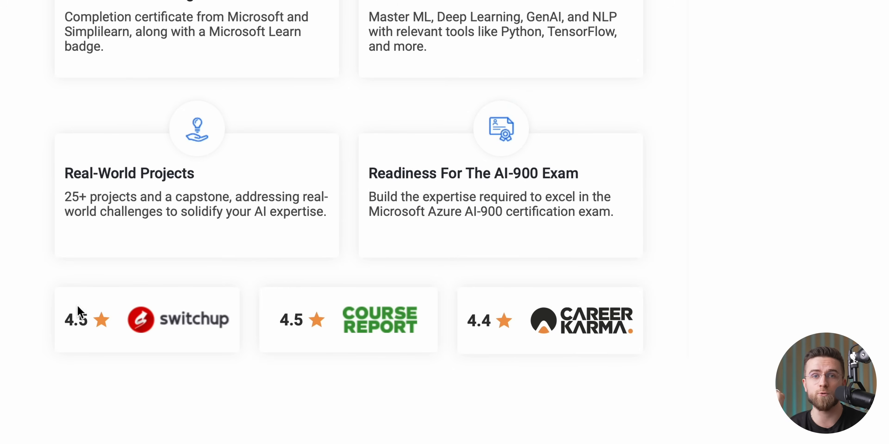
mouse_move(441, 283)
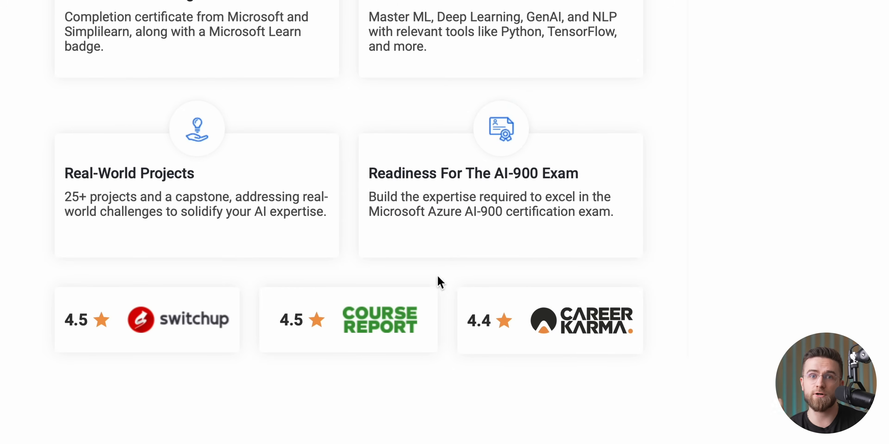
scroll(down, 3)
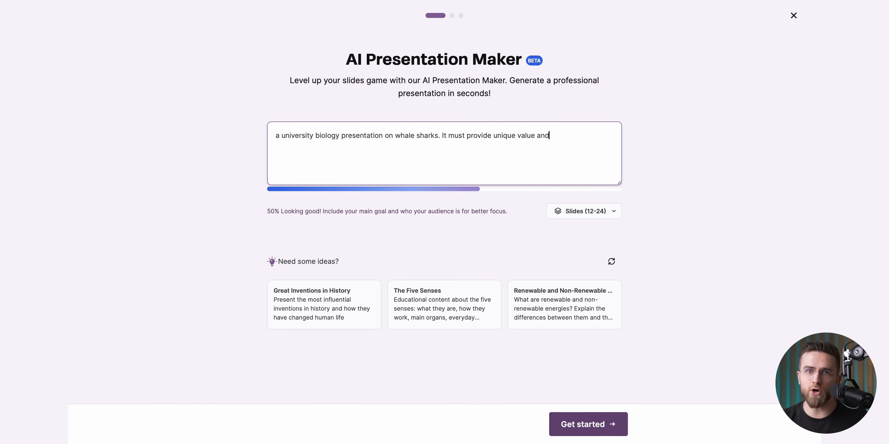
Add unknown facts, a teachers audience and a 12-slide minimum to the whale shark prompt
text(unknown facts. The audience is students and)
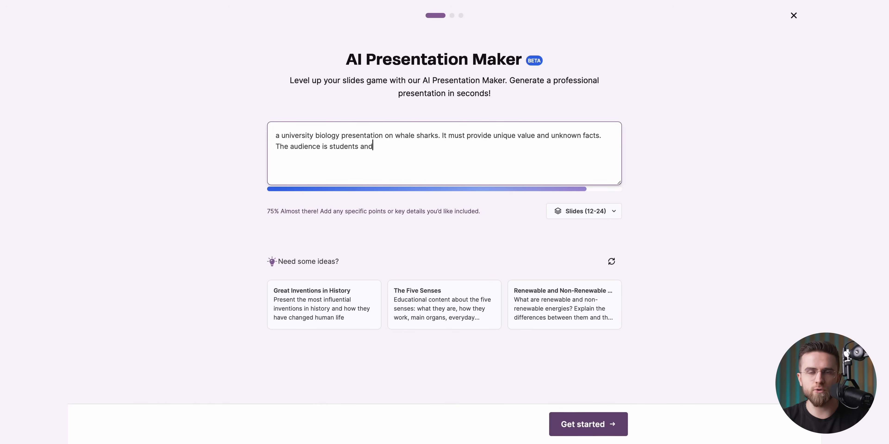
text(teachers. Audience is very familiar with the topic. 12 slides)
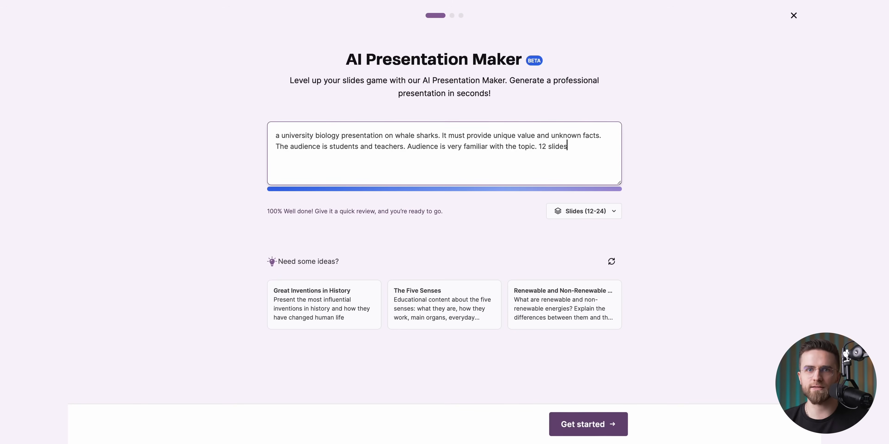
text(minimum.)
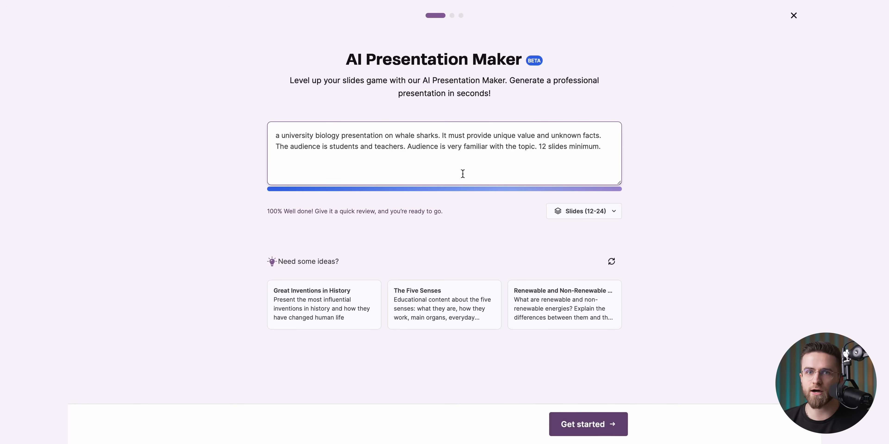
click(583, 211)
text(I want it to cover the biology of whale sharks)
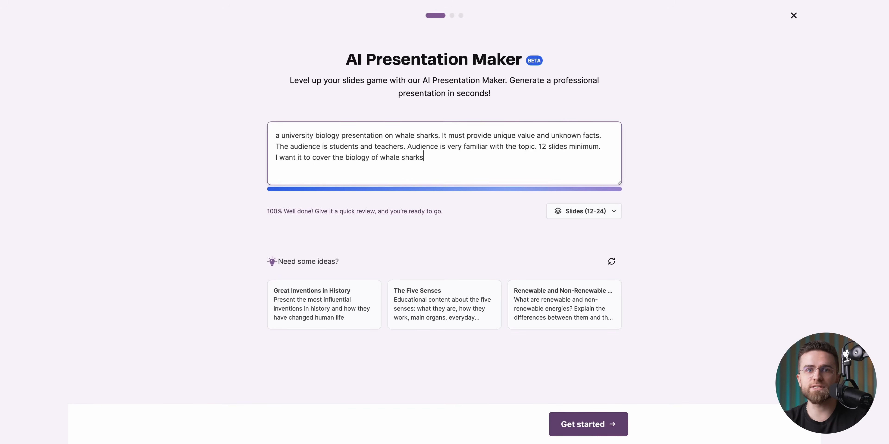
Add unique traits, relationships with other fish, professional simple wording, funny bits, clean style and big images
text(unique traits,)
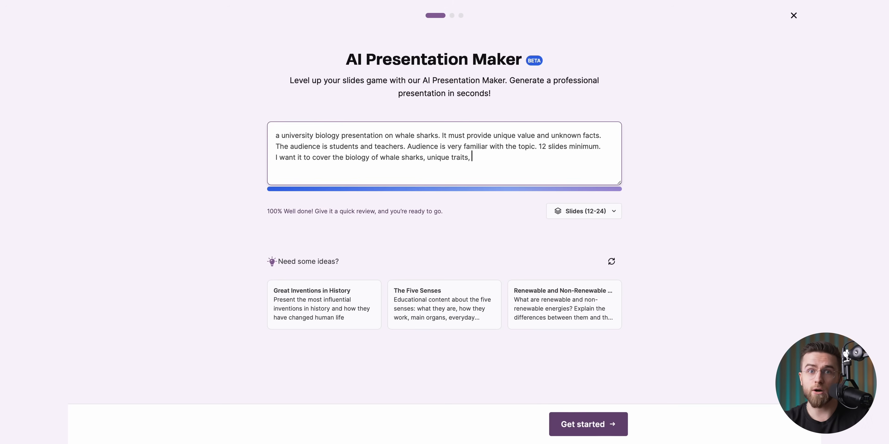
text(relationships wit)
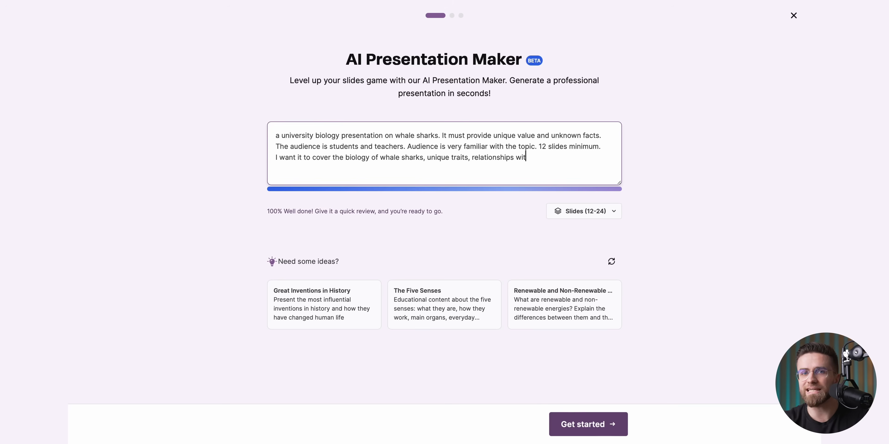
text(h other fish,)
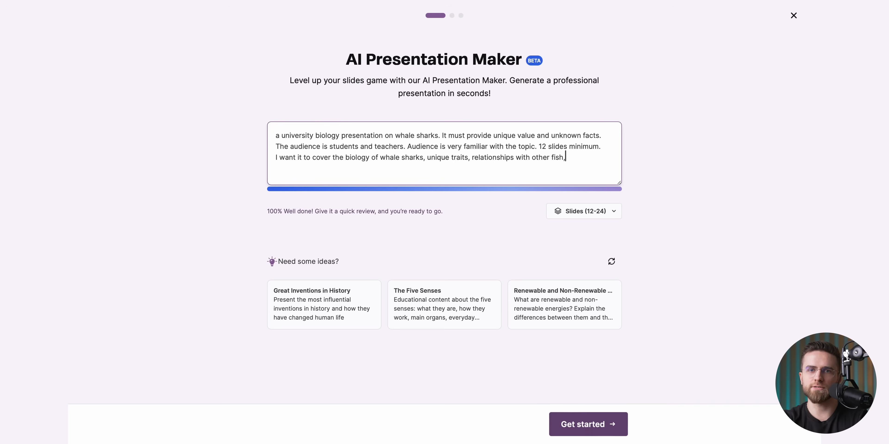
text(and with people, danger level, etc.)
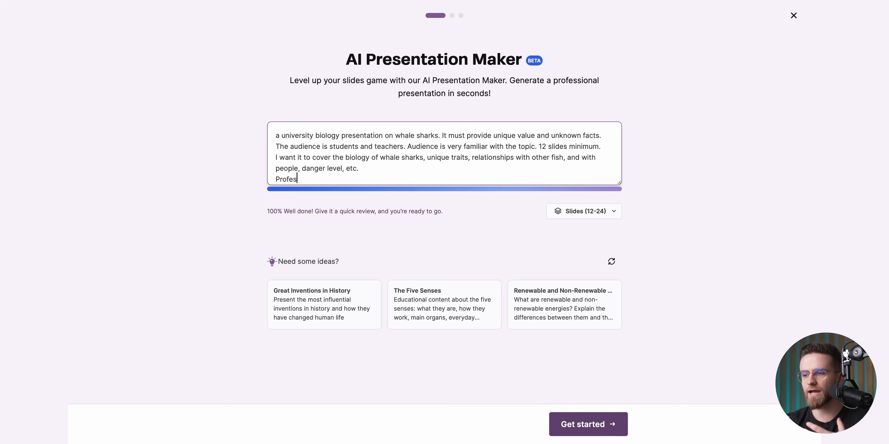
text(sional style, simple wording, friendly tone,)
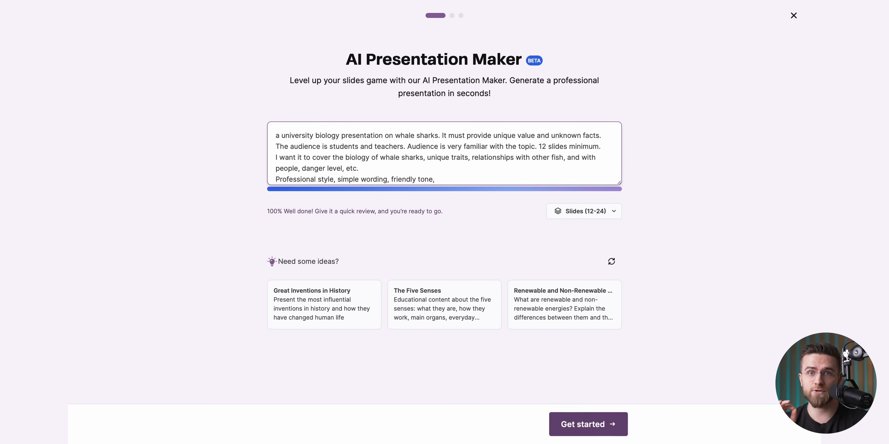
text(funny bits too.)
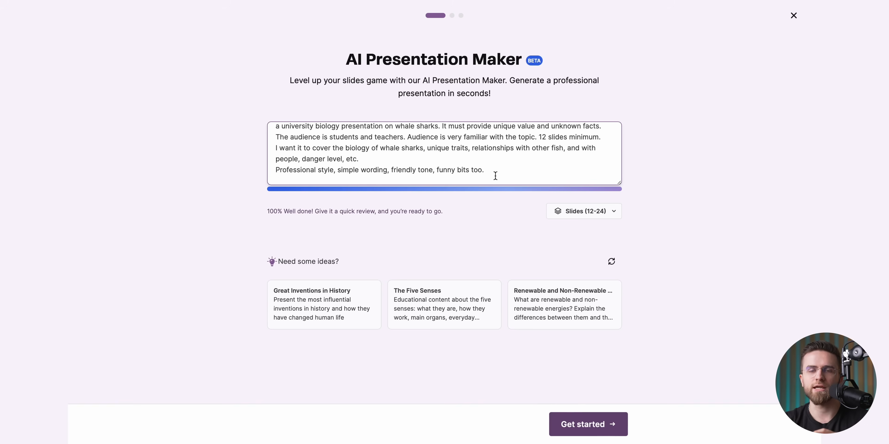
text(Clean style, big images,)
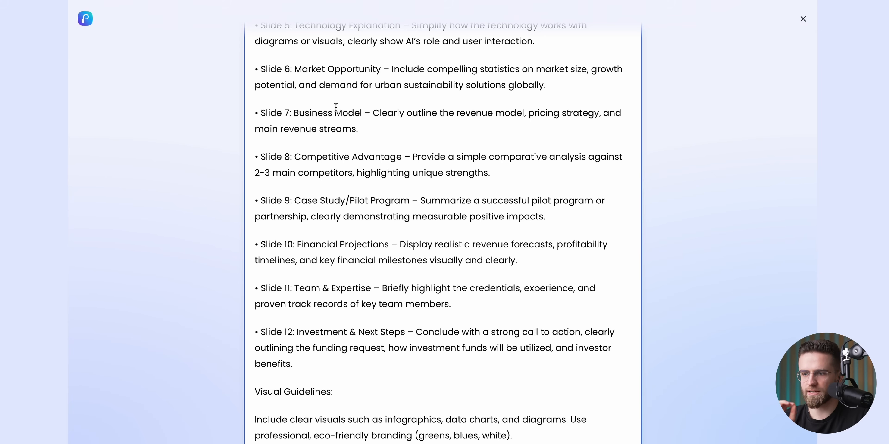
Scroll through the EcoSphere AI pitch deck content analysis in Text to Presentation
scroll(up, 3)
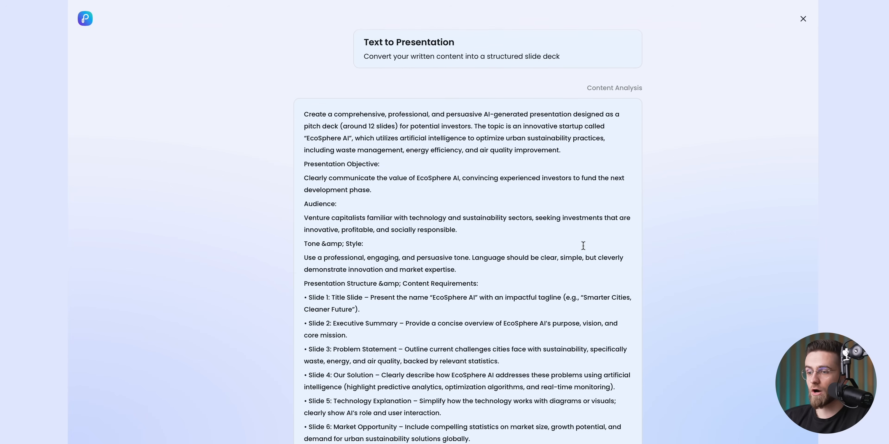
scroll(down, 3)
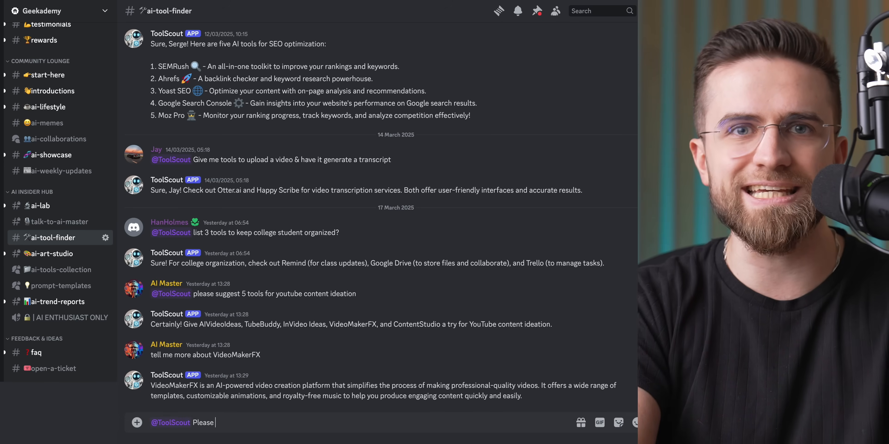
Send ToolScout a request to suggest 5 good AI presentation builders
text(suggest me 5 good ai presentation bui)
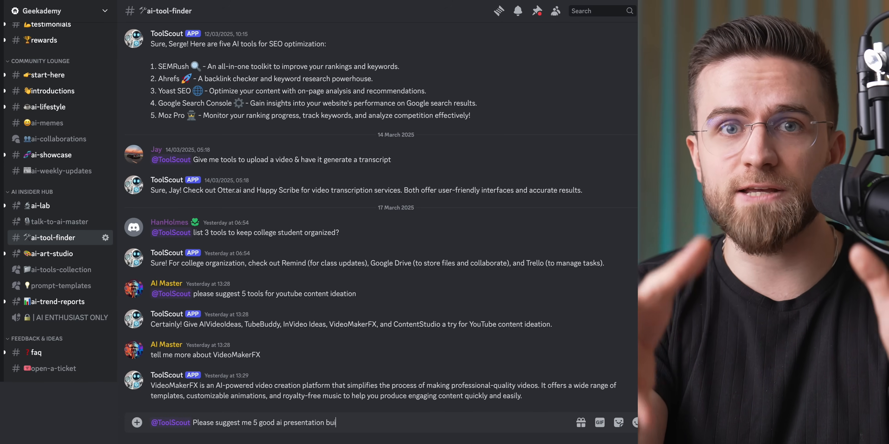
key(enter)
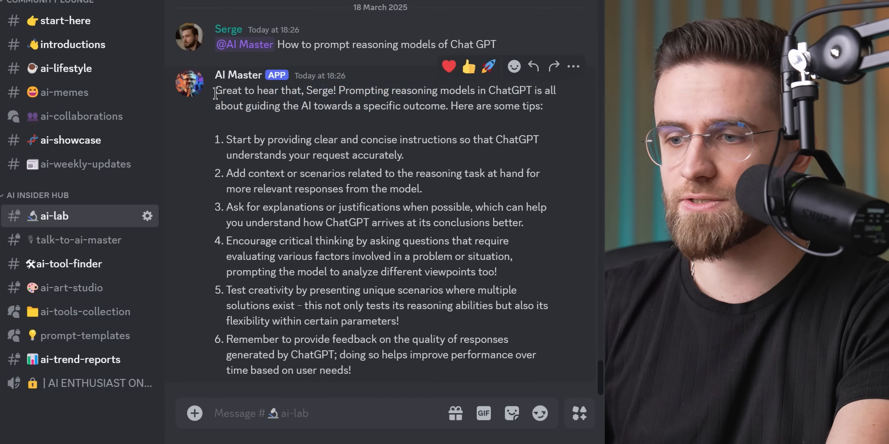
Select the AI Master's prompting tips and browse the trend reports and rewards channels
drag(236, 290, 485, 305)
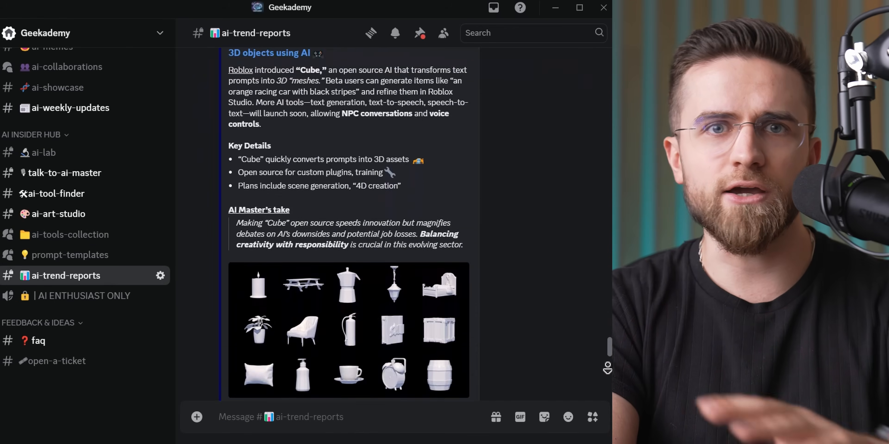
scroll(down, 3)
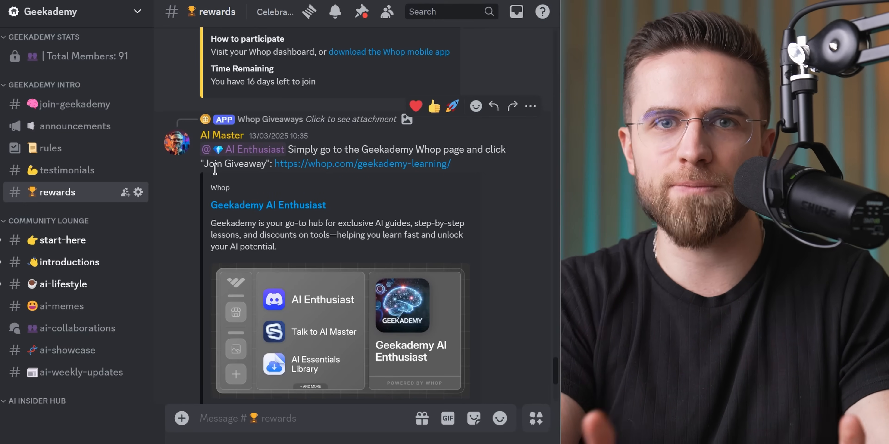
scroll(down, 3)
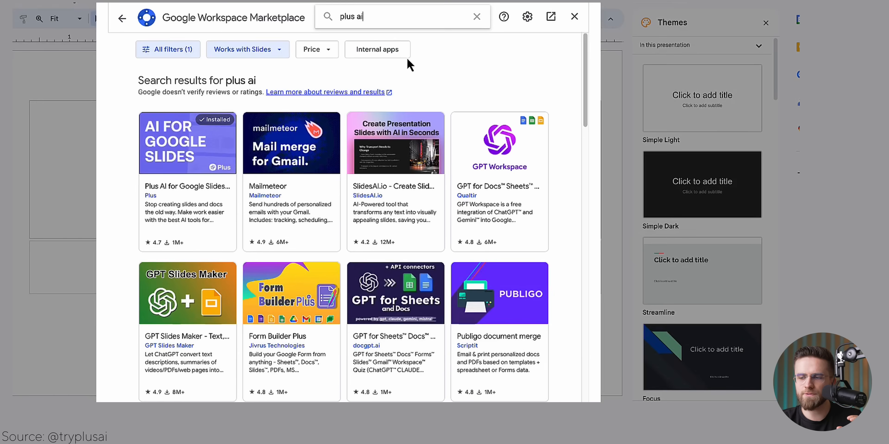
Review the Plus AI for Google Slides listing, then close the Workspace Marketplace
click(187, 143)
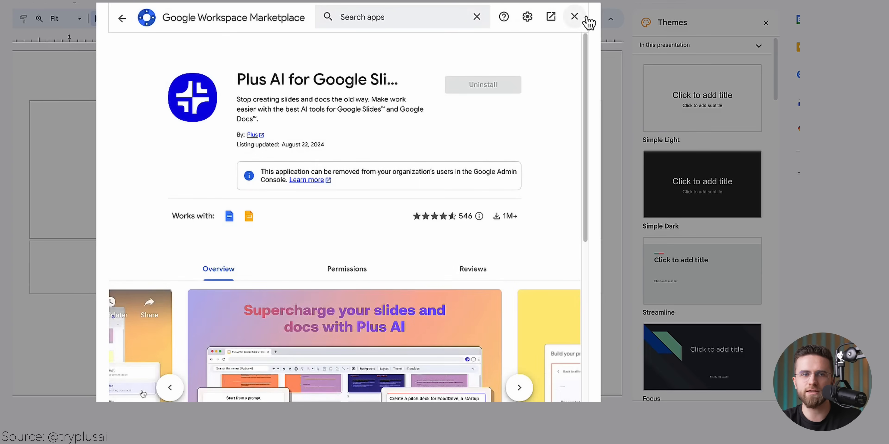
click(574, 17)
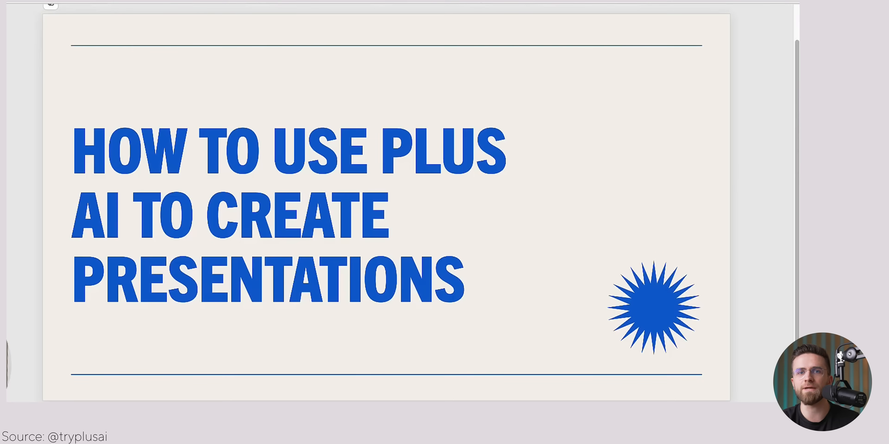
Launch the Plus AI add-in from PowerPoint's add-ins list
click(51, 6)
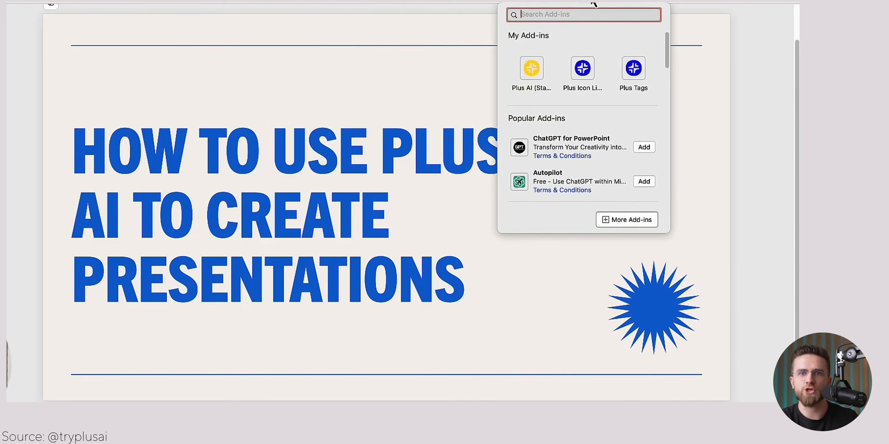
text(plus ai)
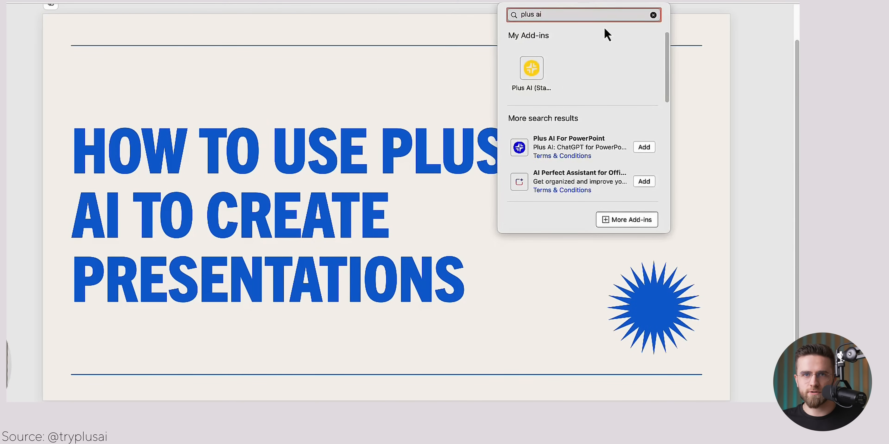
click(531, 68)
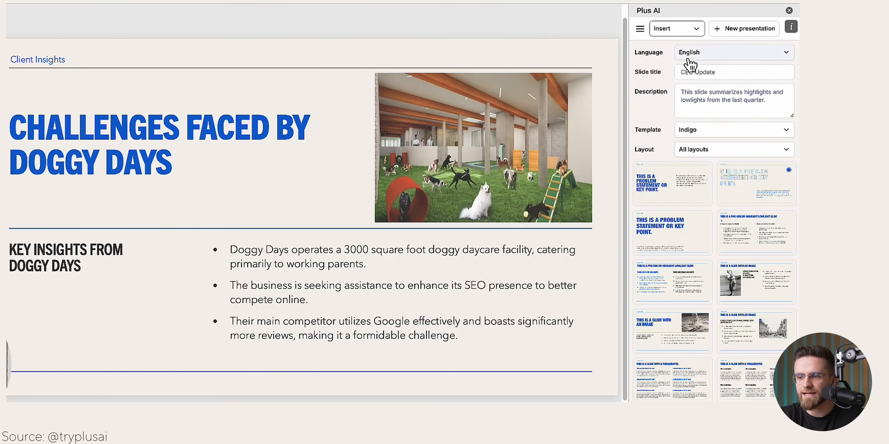
Generate the Doggy Days slides, then remix a slide into a different layout
click(733, 72)
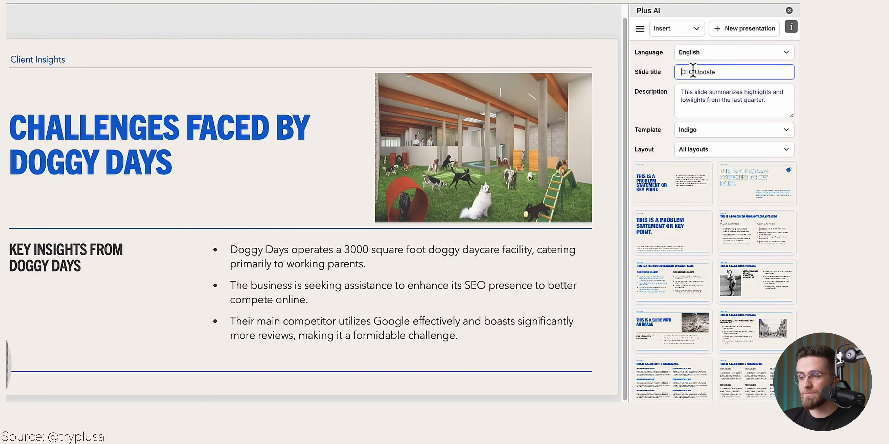
click(756, 285)
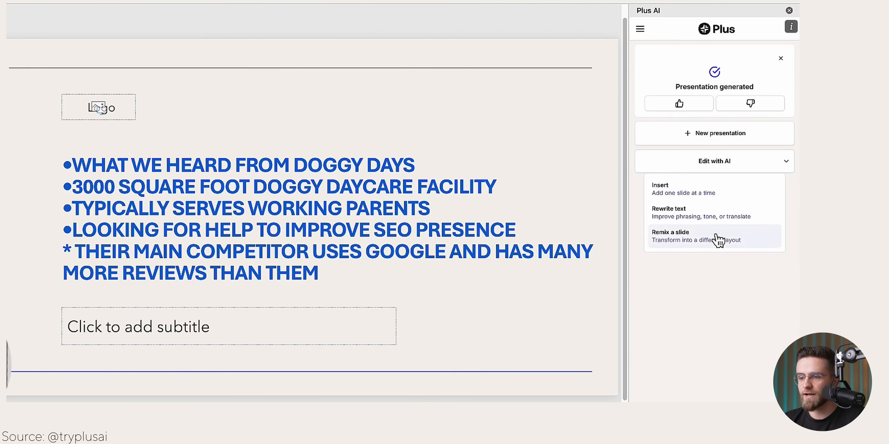
click(671, 236)
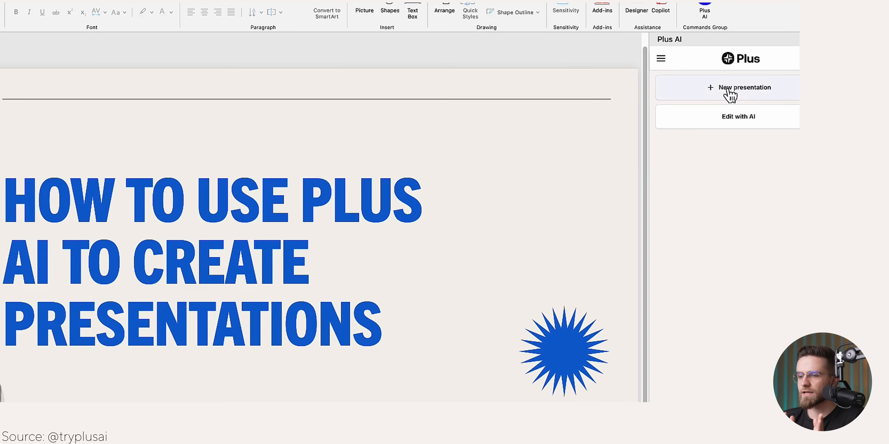
Start a new prompt-based presentation describing Super SEO's pitch to Doggy Days
click(743, 87)
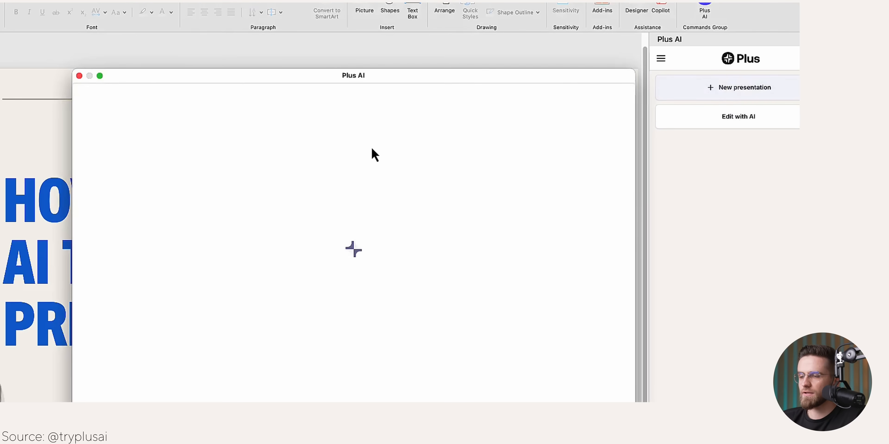
click(745, 87)
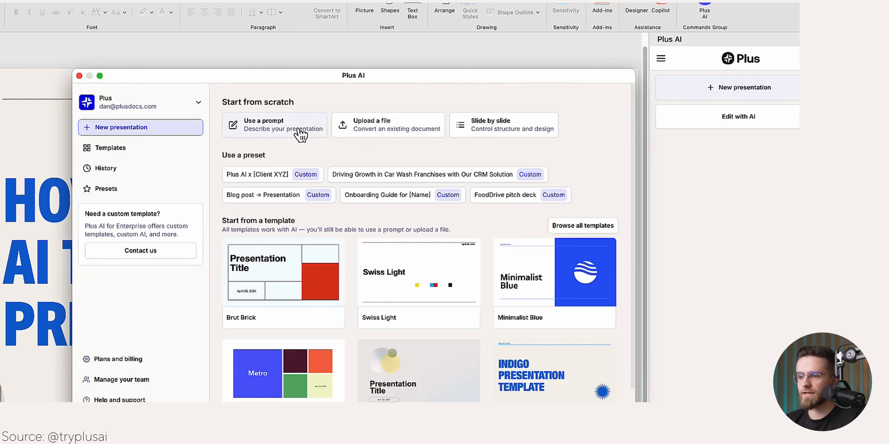
mouse_move(414, 135)
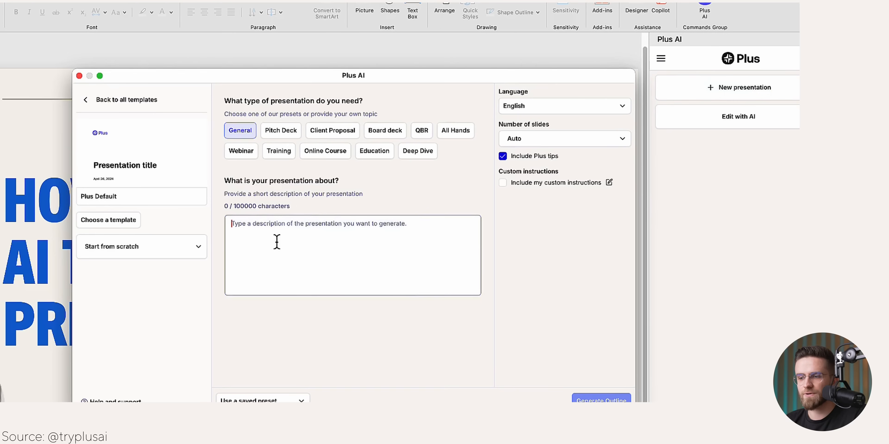
text(Create a presentation for Super SEO an SEO agency, to present to Doggy Days, a doggy care, on how to improve their SEO presence and win more customers through search)
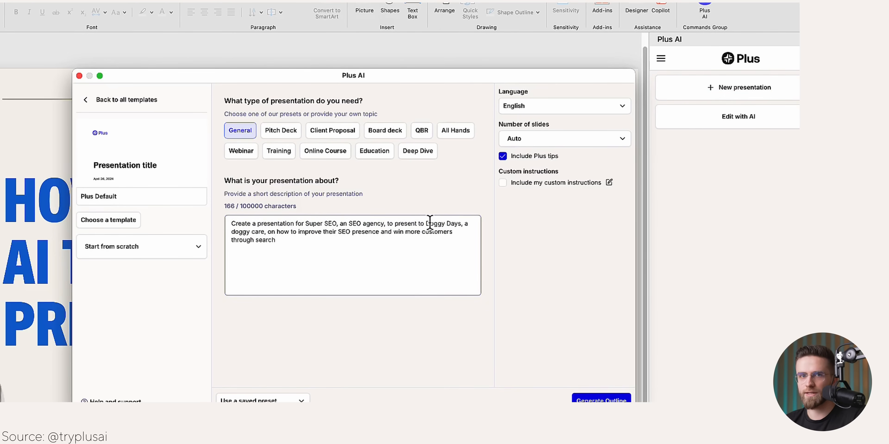
Generate the outline from the description, then generate its slides
click(601, 401)
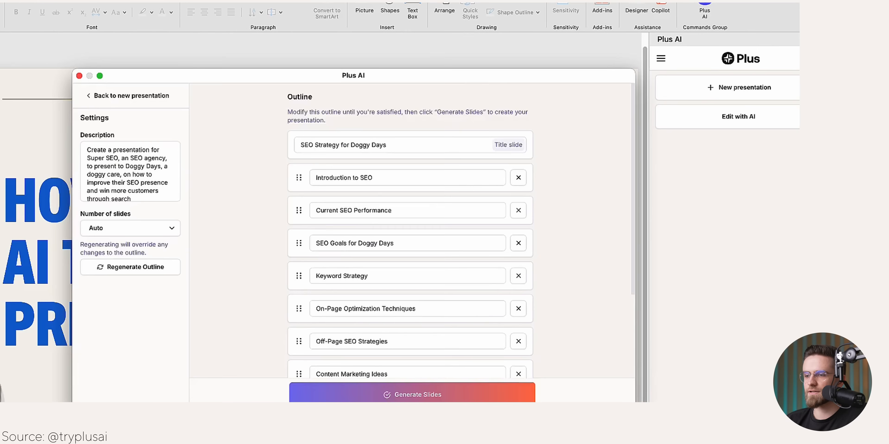
click(411, 395)
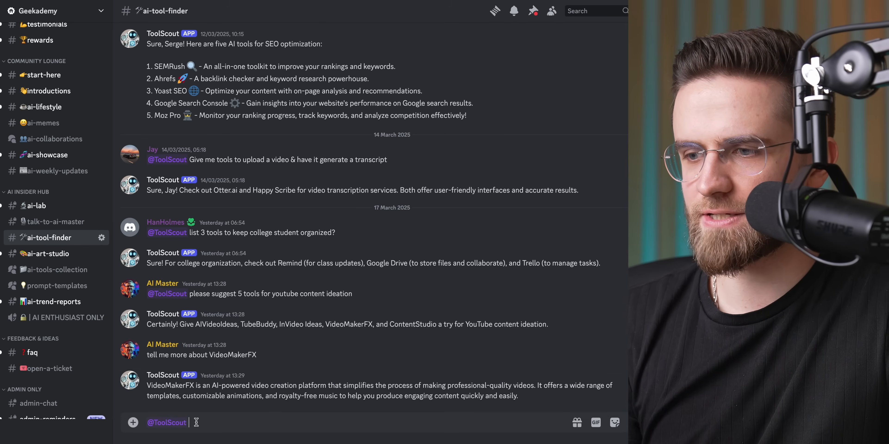
Write the message asking ToolScout to suggest 5 good AI presentation tools
text(Please suggest me 5)
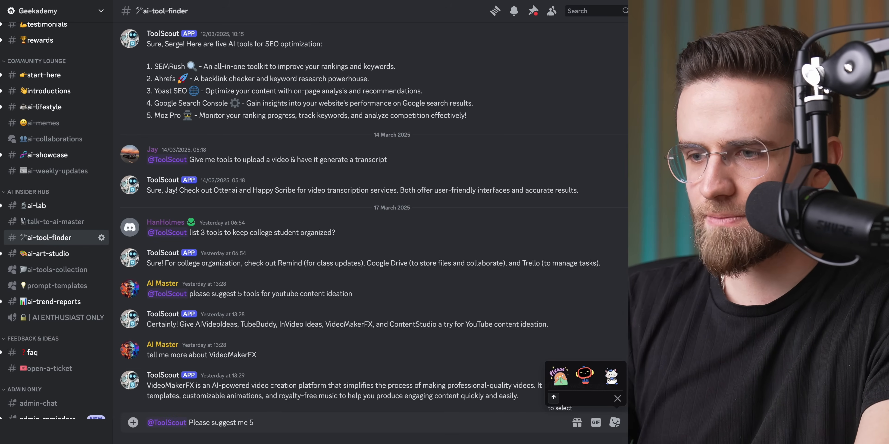
text(good ai presentati)
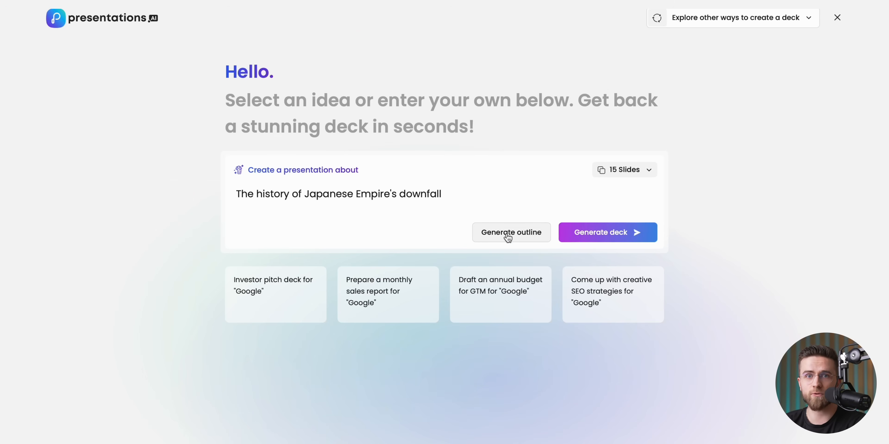
Generate the Japanese Empire downfall outline and look through the espresso sample deck
click(511, 232)
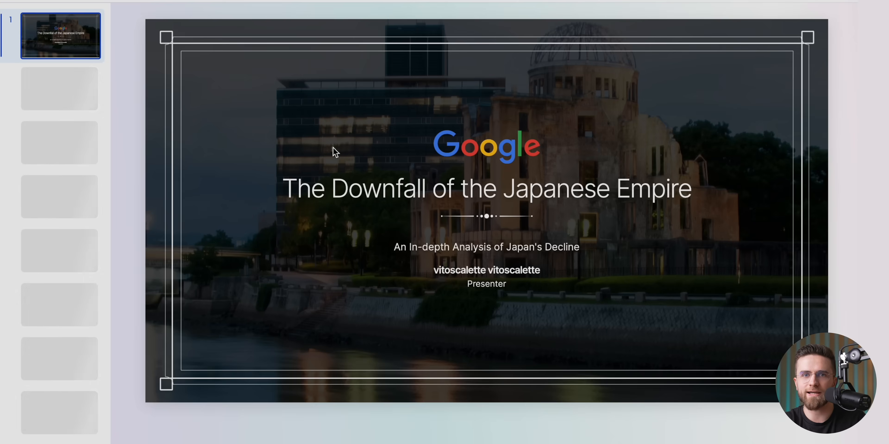
click(59, 144)
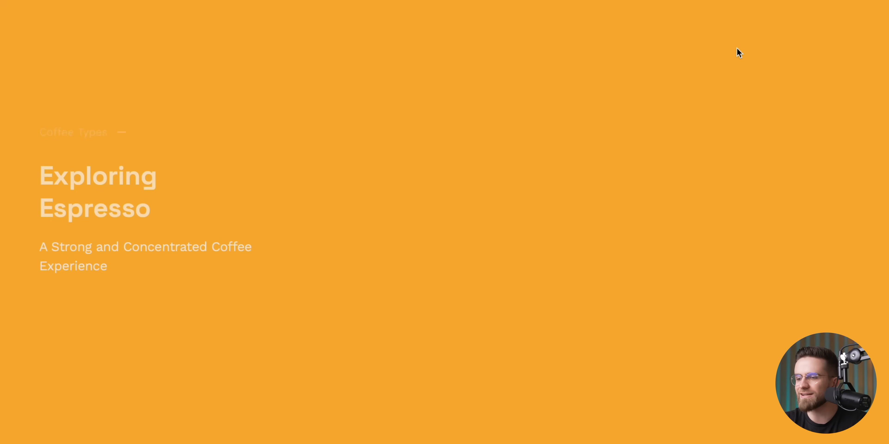
scroll(down, 3)
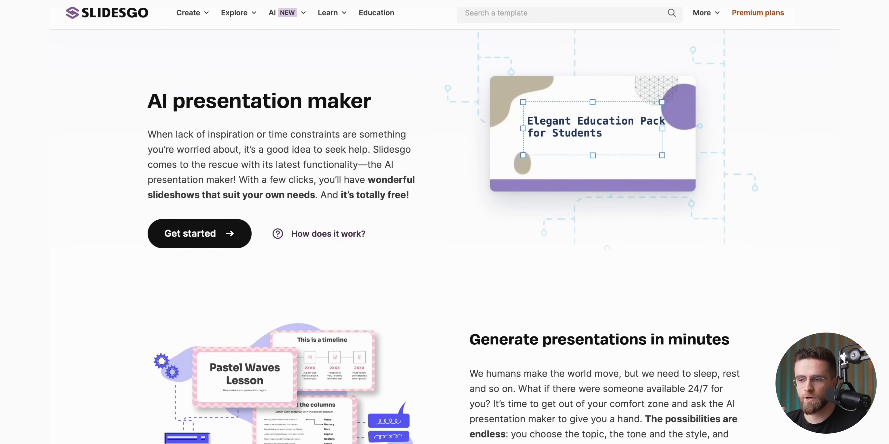
Create a geometric-style deck on the impact of climate change and view its slides
click(199, 233)
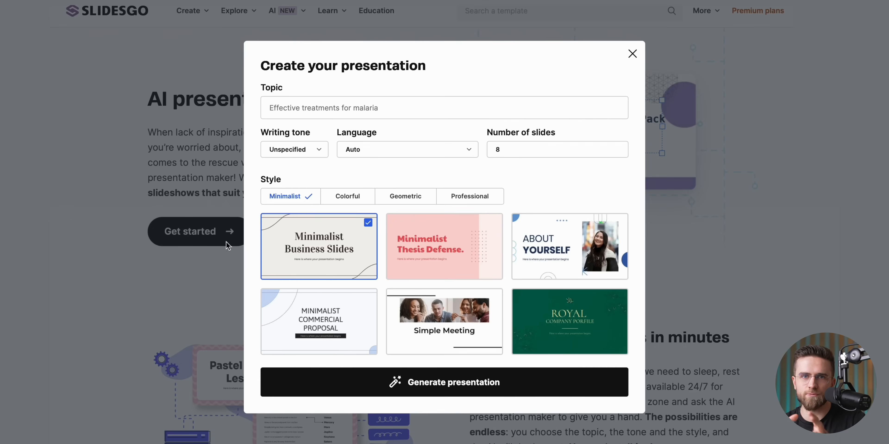
text(Impact of Climate Change on)
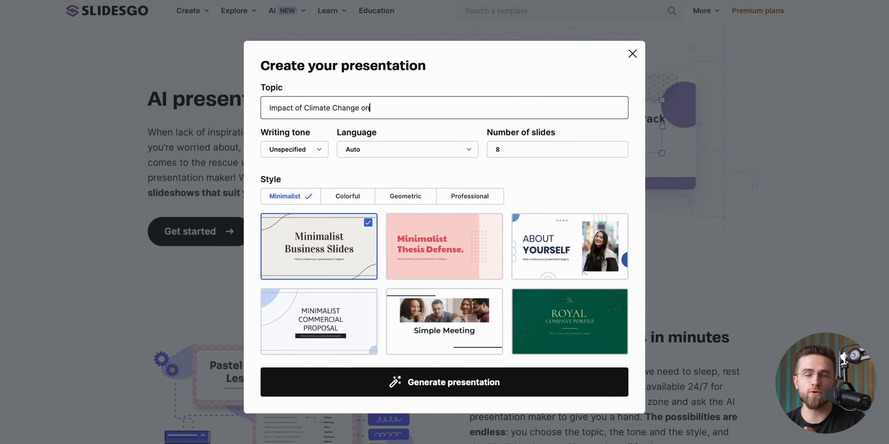
click(400, 196)
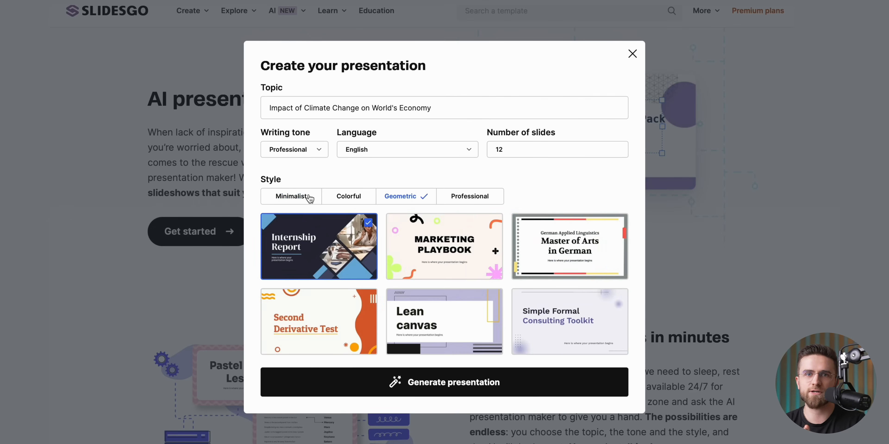
click(444, 382)
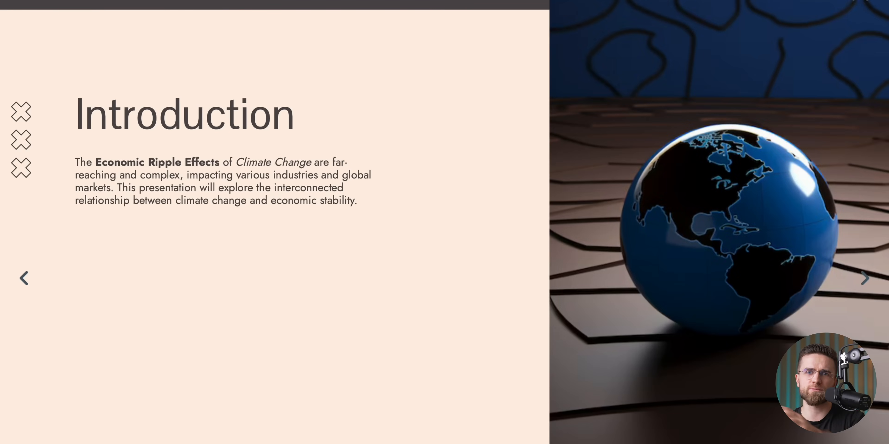
click(864, 278)
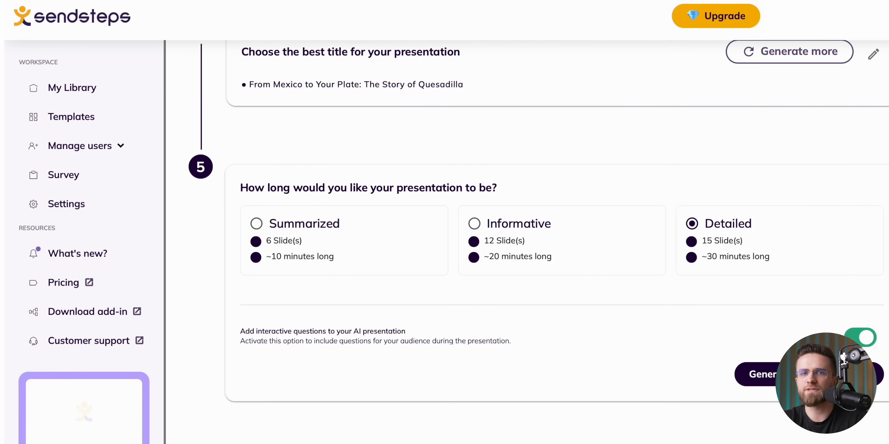
Generate the detailed quesadilla deck and advance through its first slides in presenter view
click(763, 374)
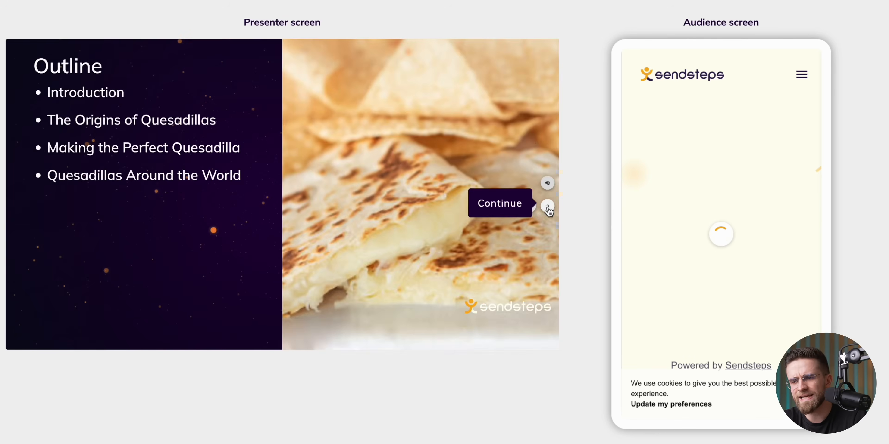
click(547, 205)
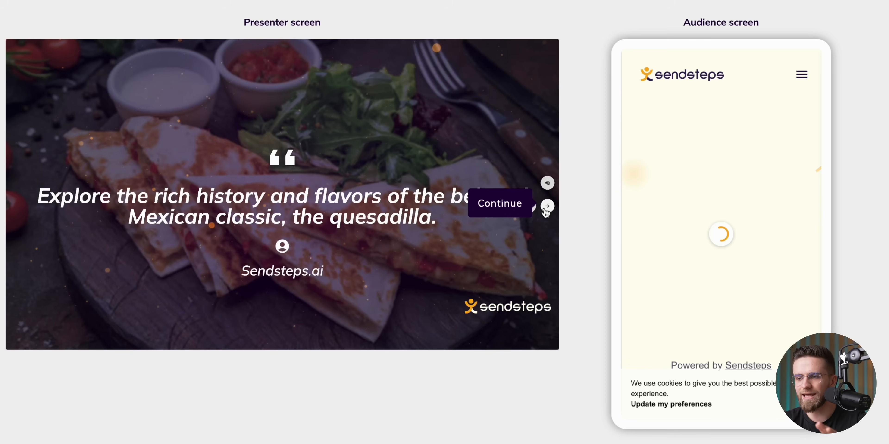
click(546, 205)
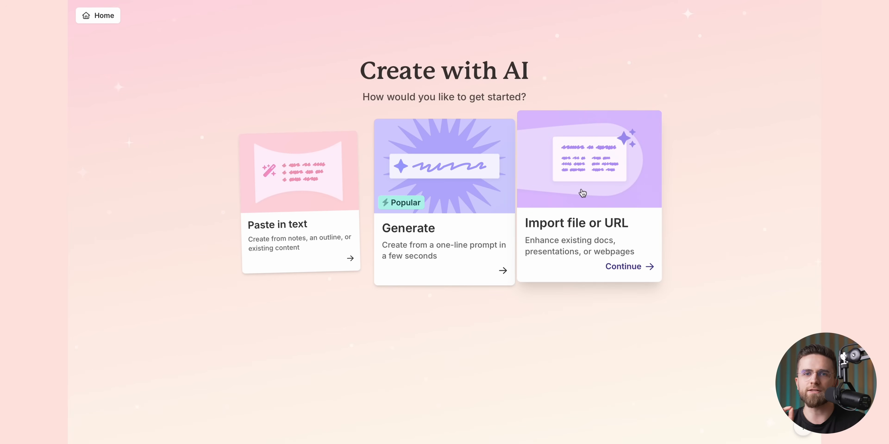
mouse_move(313, 171)
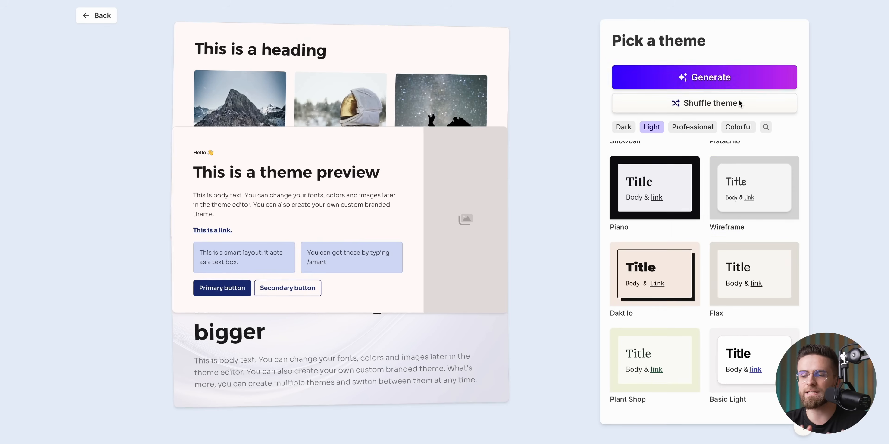
Shuffle the theme, generate the whale shark deck, and switch the shark photo's source to AI images
click(704, 103)
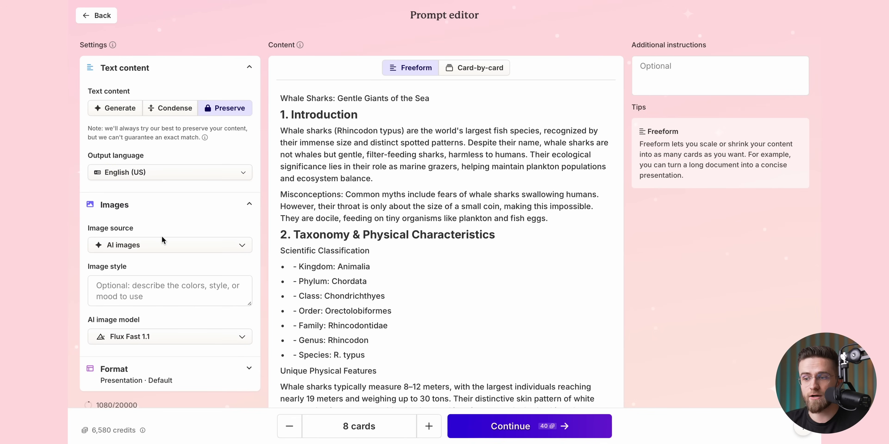
click(510, 426)
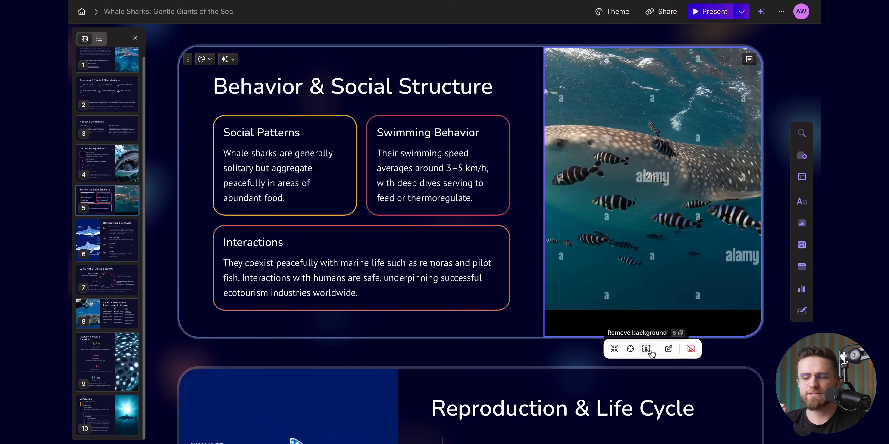
click(647, 349)
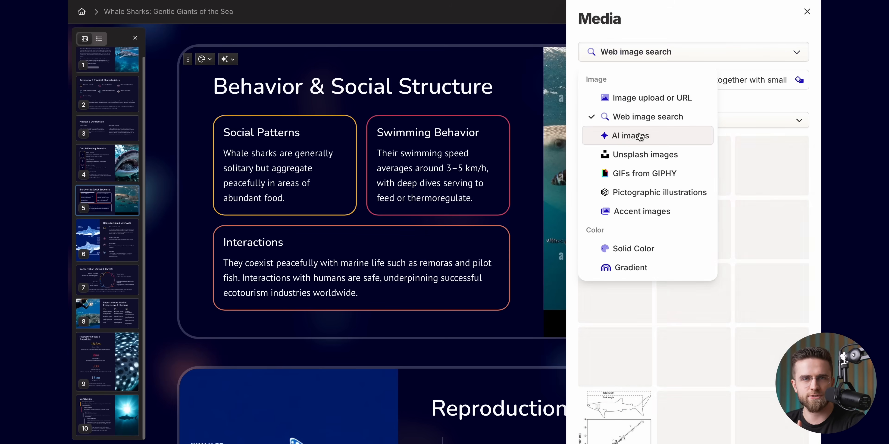
click(629, 136)
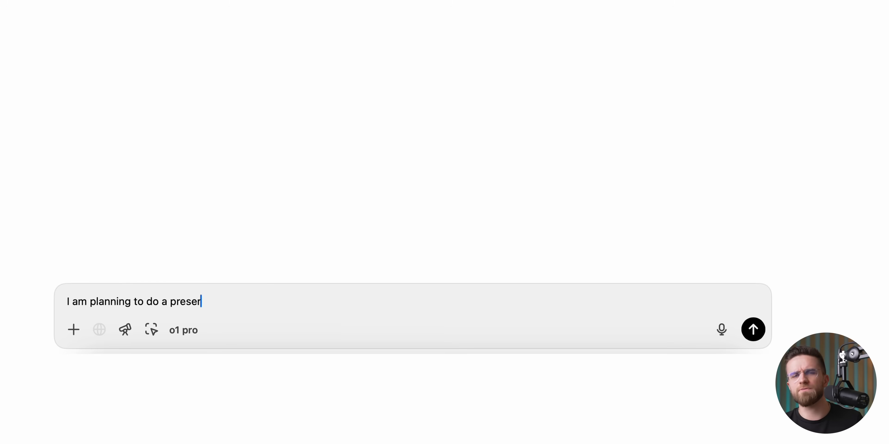
Request an outline for a presentation about whale sharks
text(tation about whale sharks.)
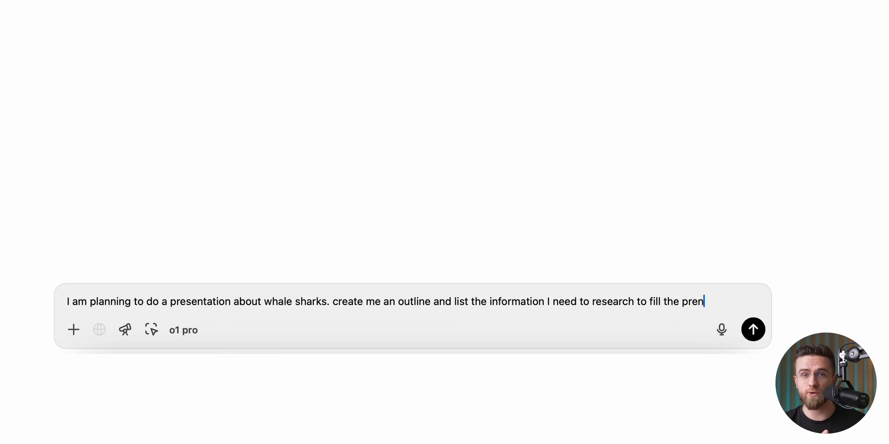
click(753, 330)
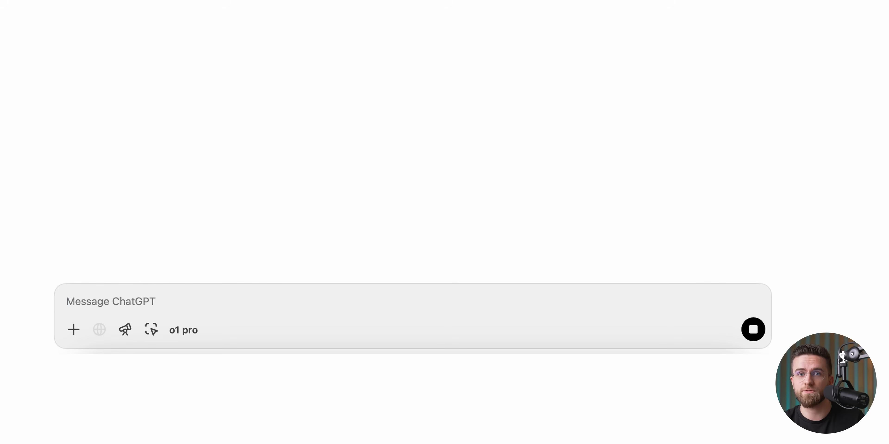
Request deep research on chapters 1-2 of the outline
text(Now I want you to do the research on chapters 1-2. don't ask any more questions, just)
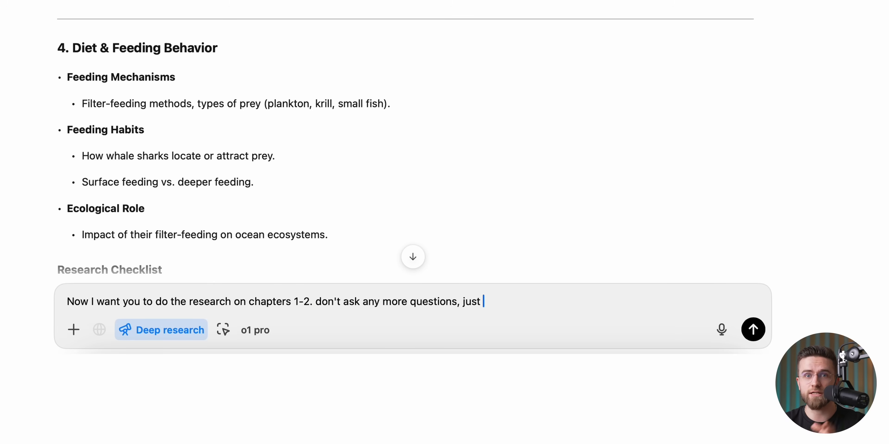
click(254, 330)
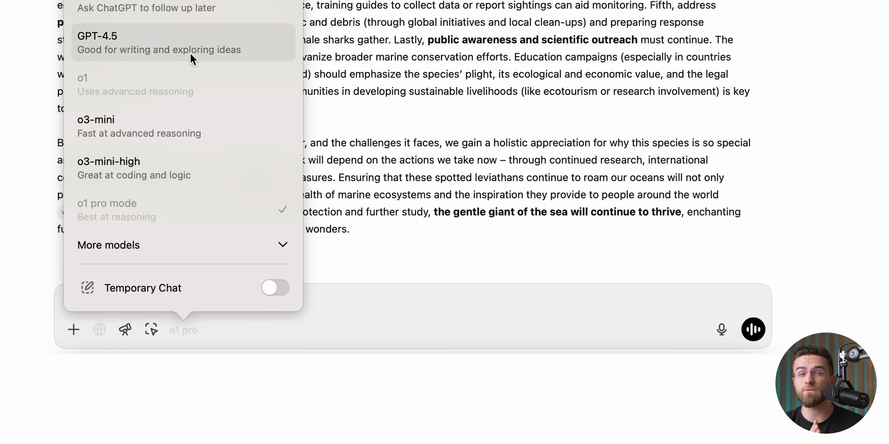
With GPT-4.5, request a detailed whale shark article built from the outline and research
click(95, 36)
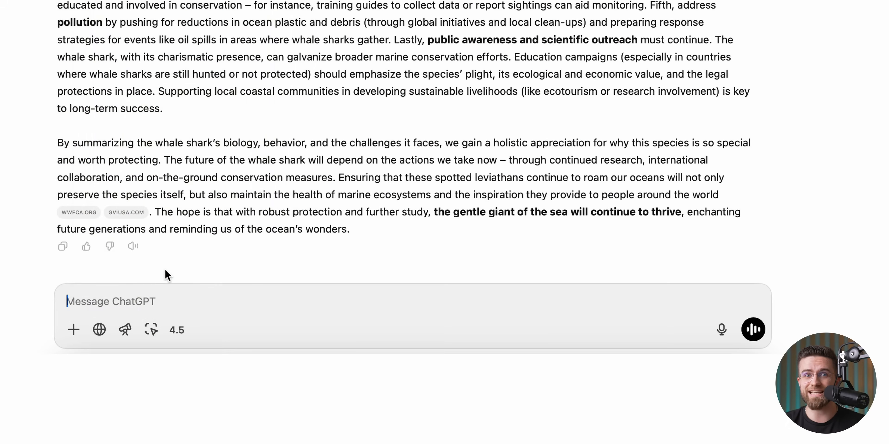
text(use all the information above, the outline and the research you made, and create me a detailed article on the topic, following the outline, formatted in a way that makes it easy to create a presentation out of it.)
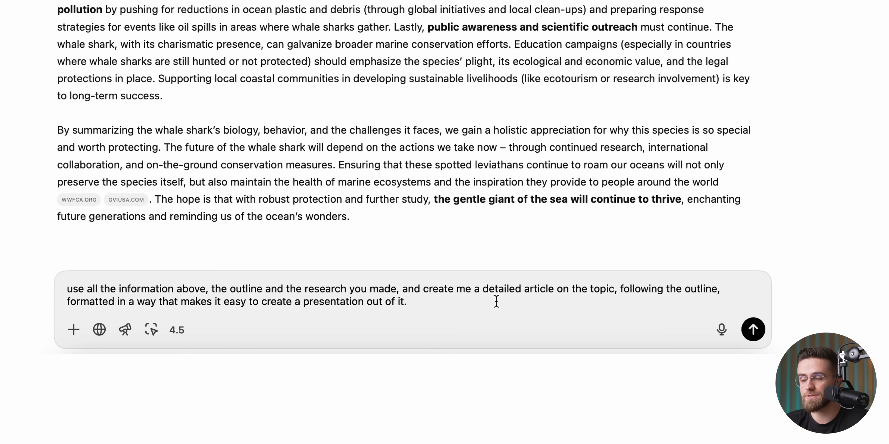
click(406, 301)
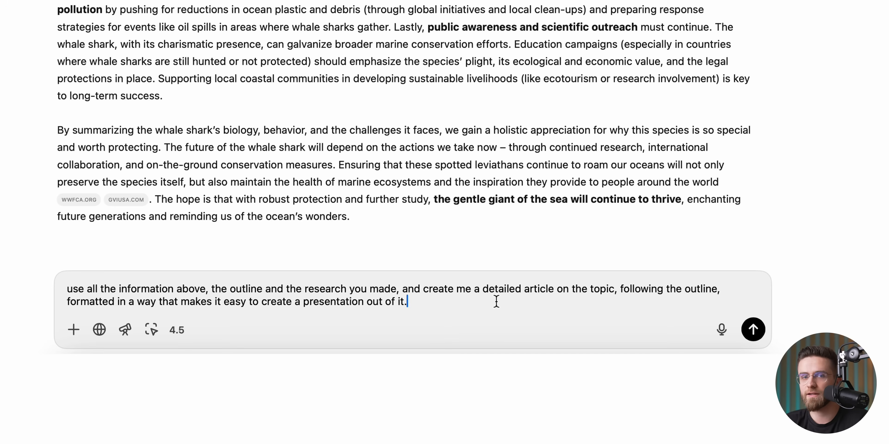
click(753, 329)
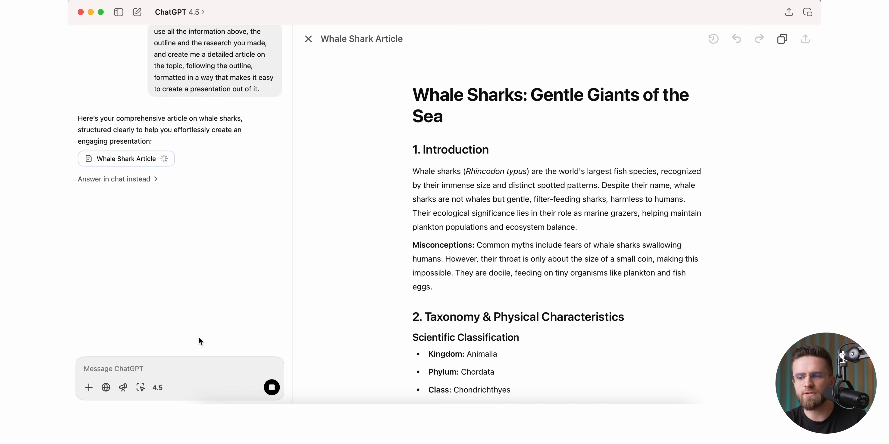
Ask for the article as a downloadable .docx file
scroll(down, 3)
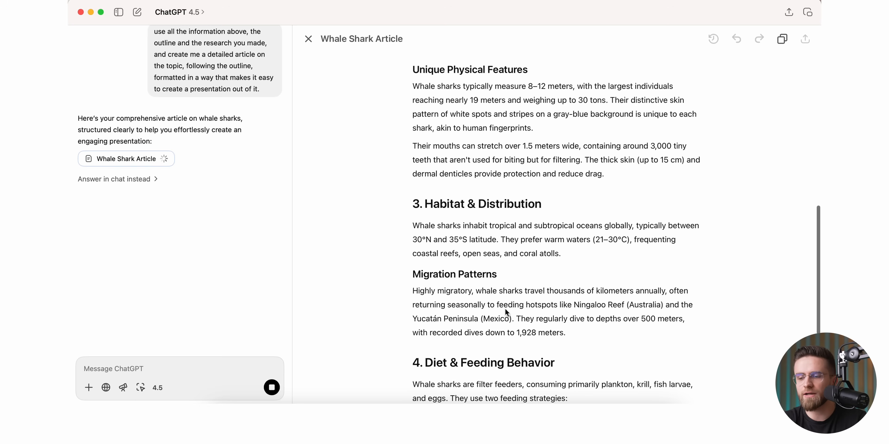
text(Now give me this article as a .docx file for me to download)
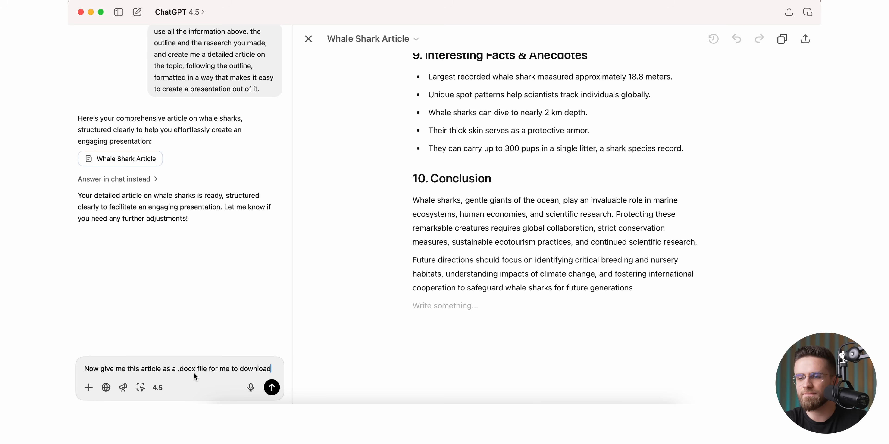
click(270, 388)
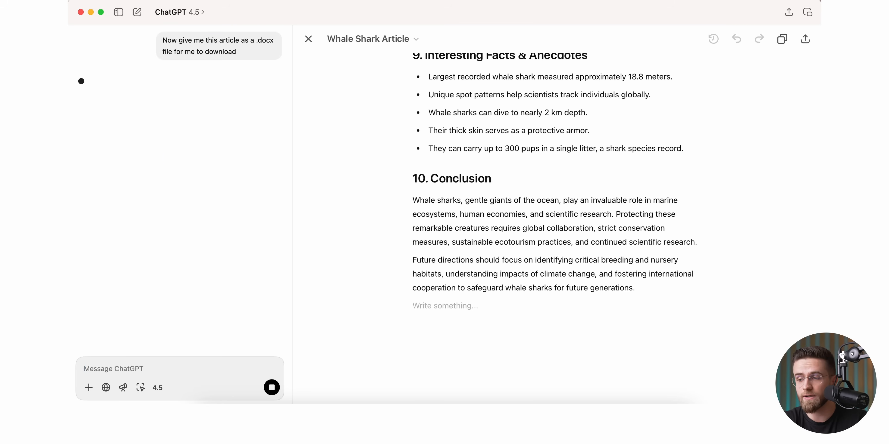
Download Whale Sharks Article.docx and save it to Downloads
click(144, 138)
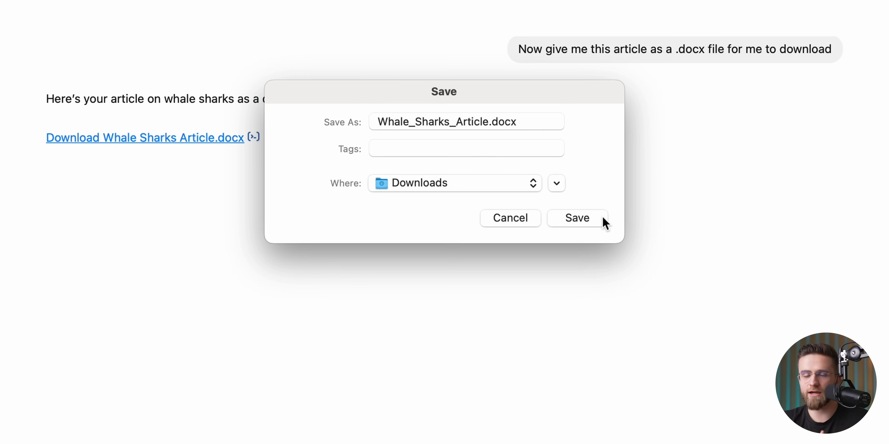
click(577, 218)
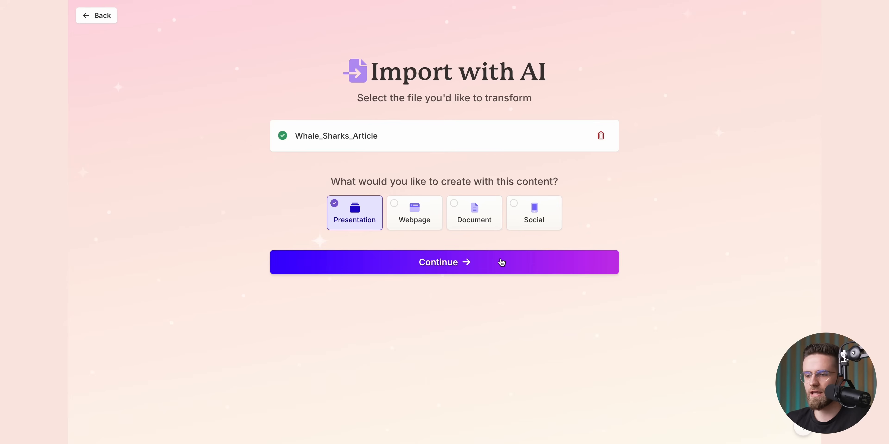
Keep the Presentation format, set 10 cards and generate the whale shark deck
click(444, 262)
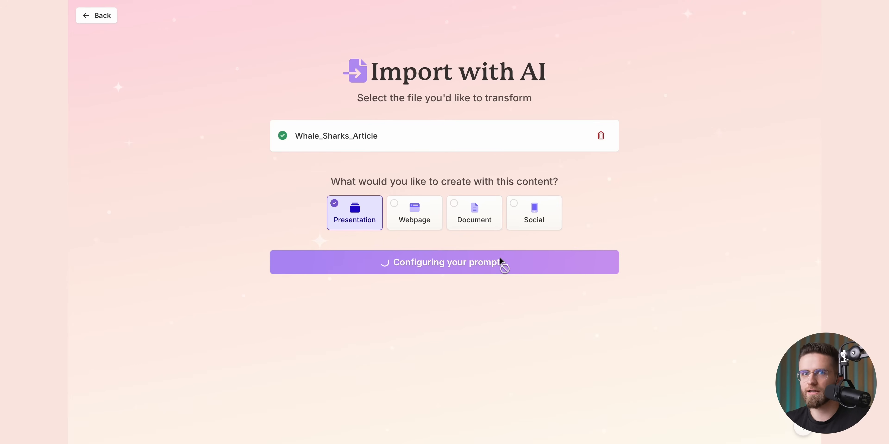
click(444, 262)
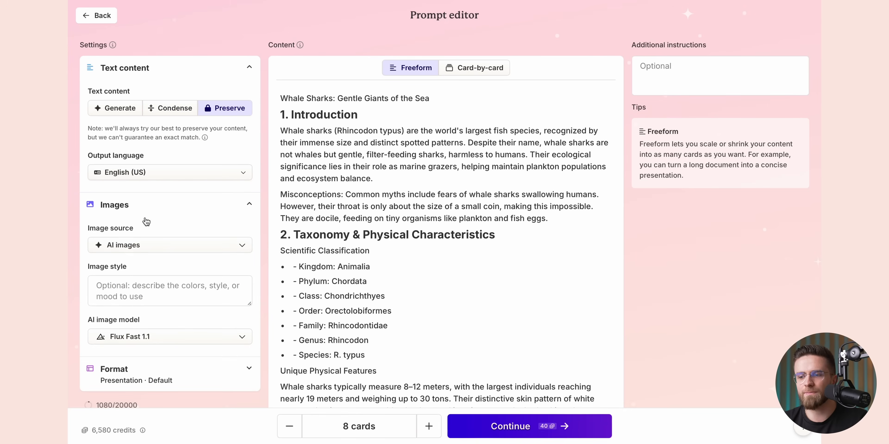
click(169, 245)
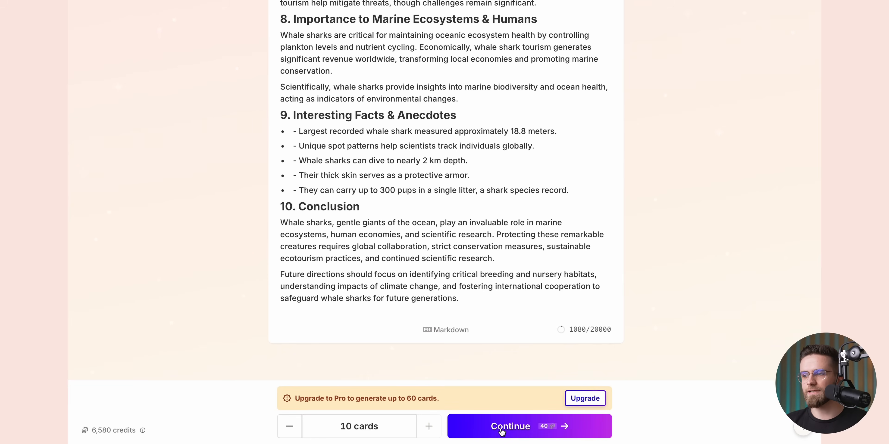
click(510, 427)
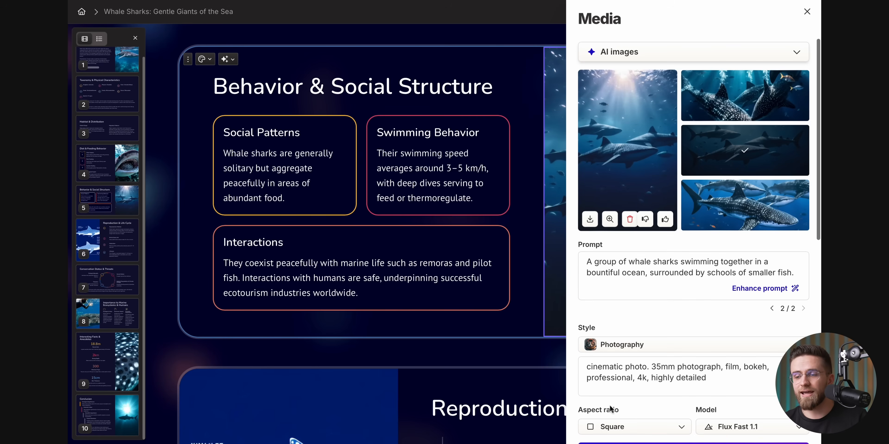
scroll(down, 3)
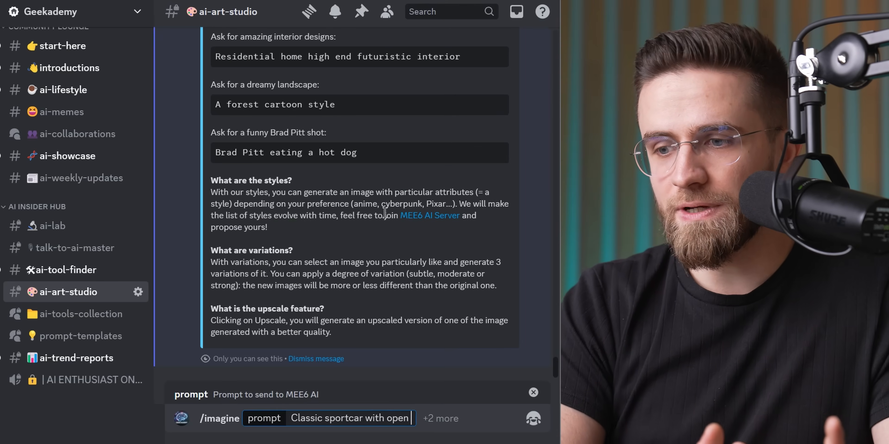
Submit the /imagine sportscar prompt to MEE6, then enter 'plus ai'
key(Enter)
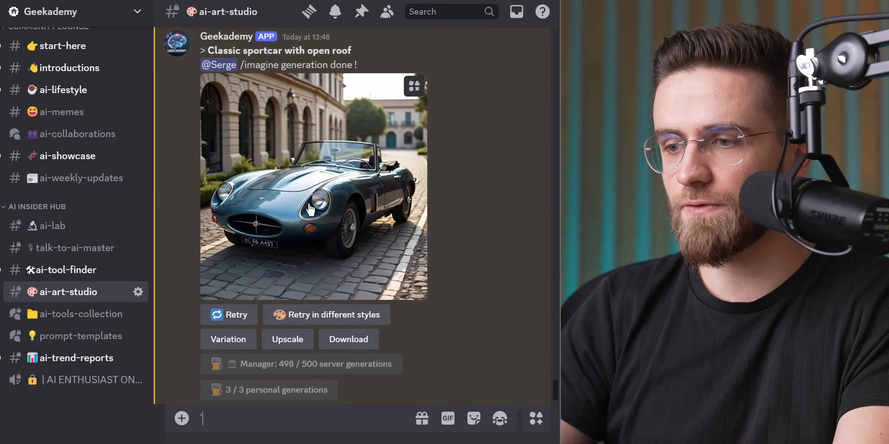
click(79, 357)
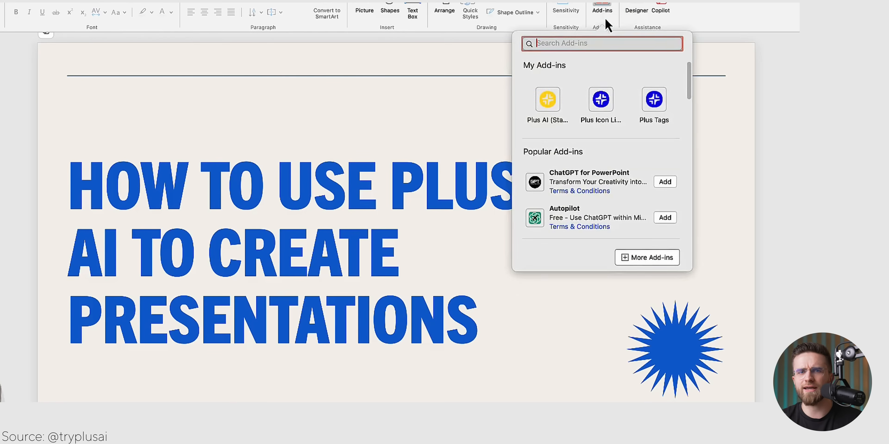
text(plus ai)
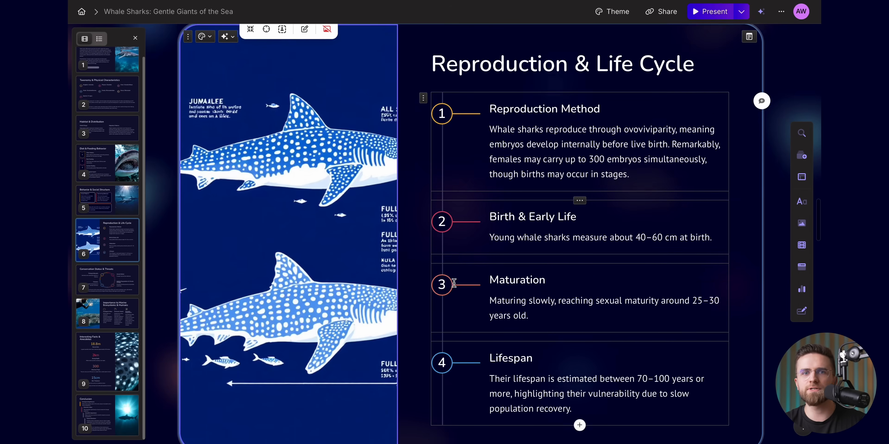
scroll(down, 3)
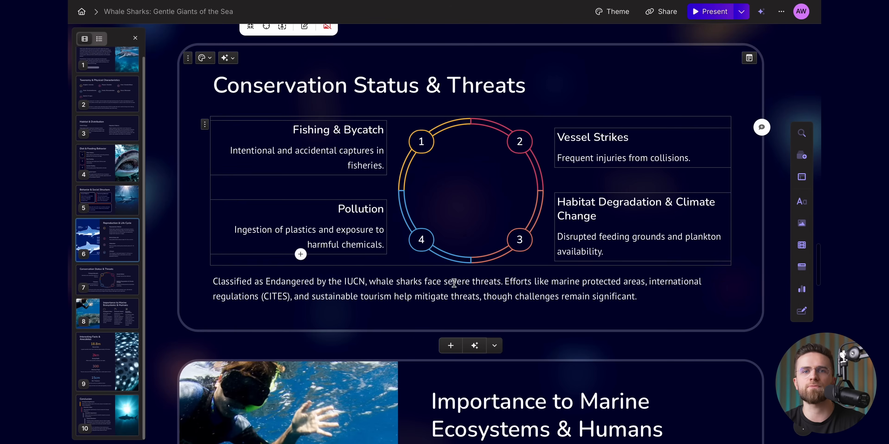
scroll(down, 3)
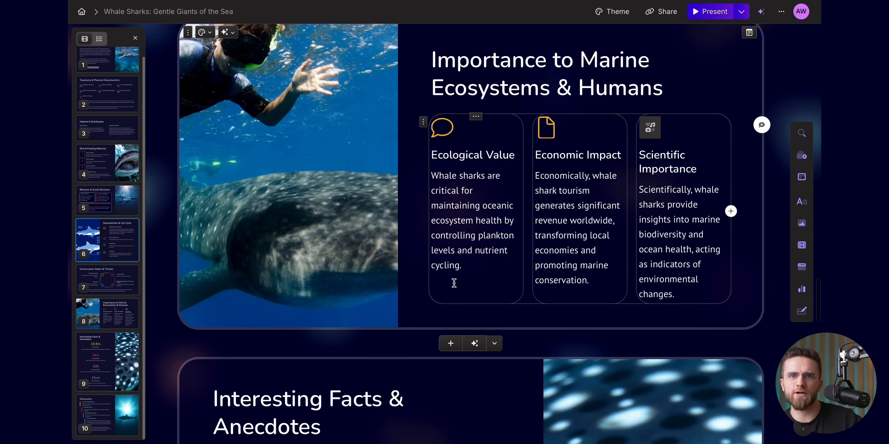
scroll(down, 3)
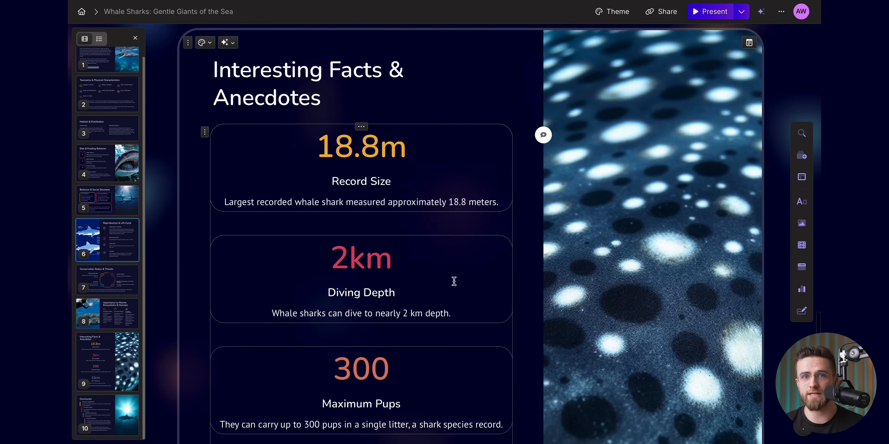